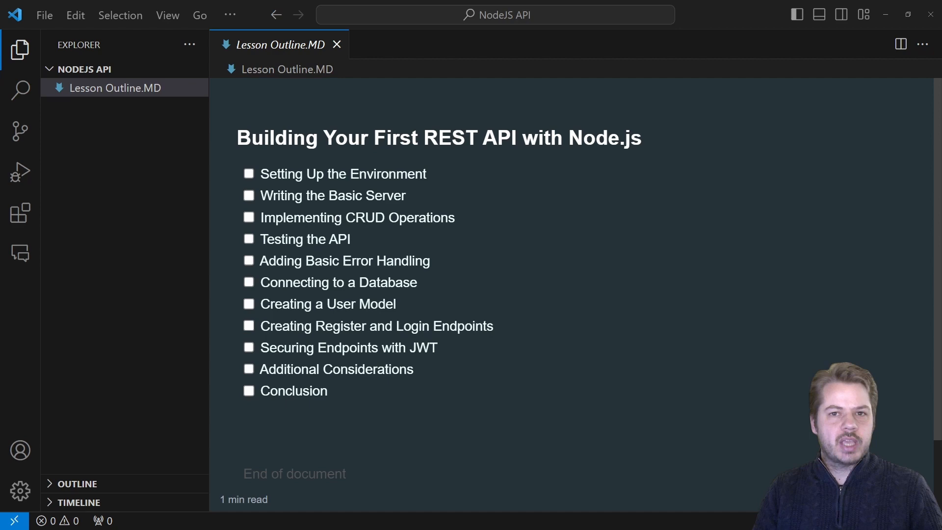
# Look over the Node.js downloads page, then return to the lesson outline in the editor.
pyautogui.click(900, 43)
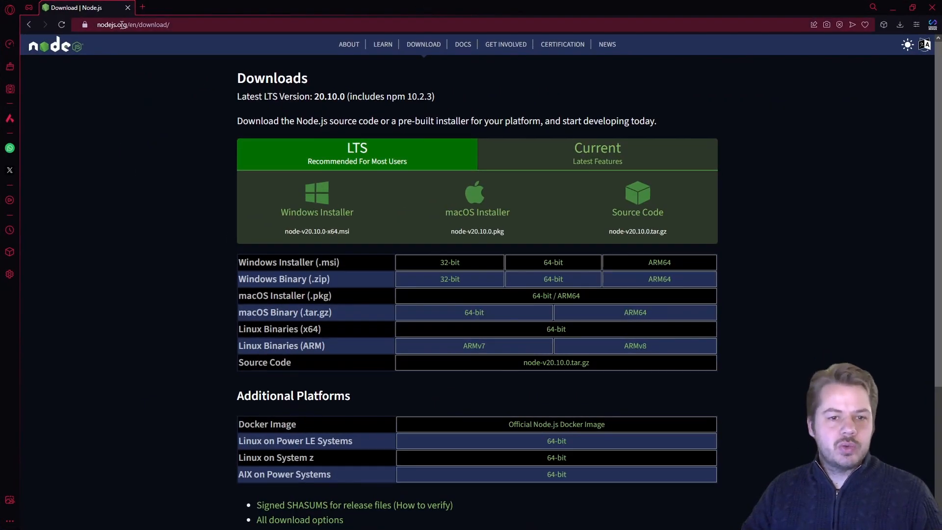
pyautogui.moveTo(598, 148)
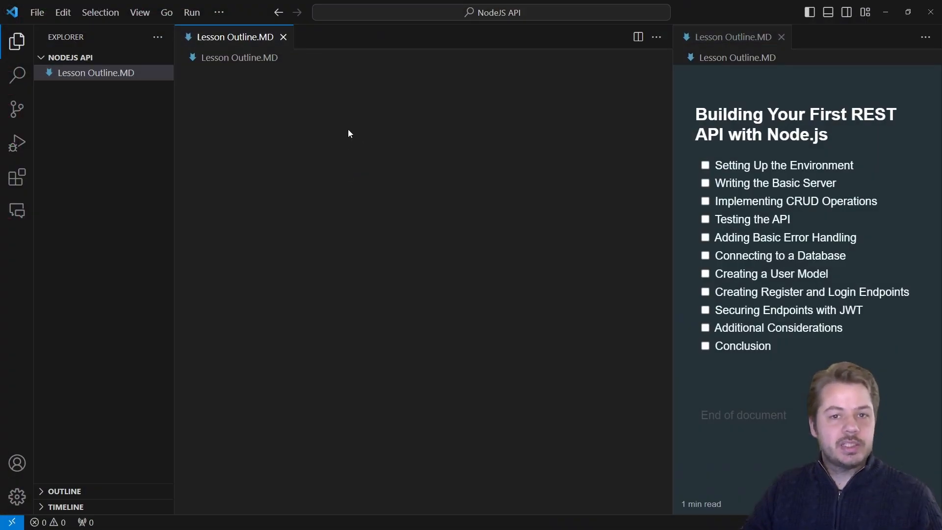
# Open a new terminal and confirm Node v20.9.0 and the npm version.
pyautogui.click(218, 11)
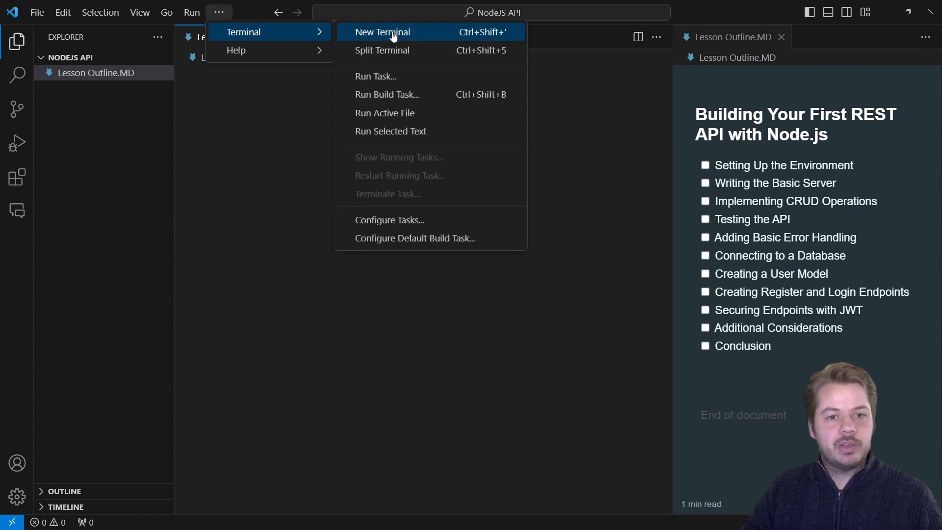
pyautogui.click(382, 32)
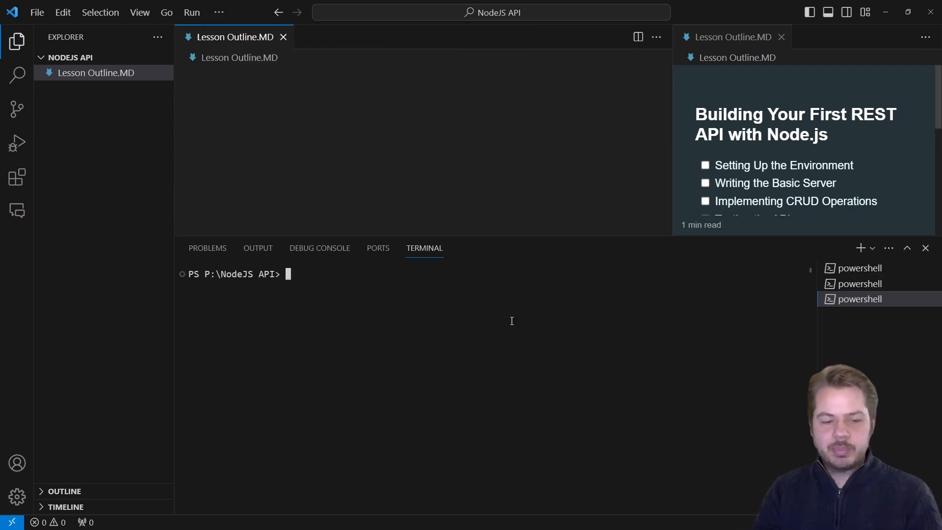
pyautogui.write('node -v')
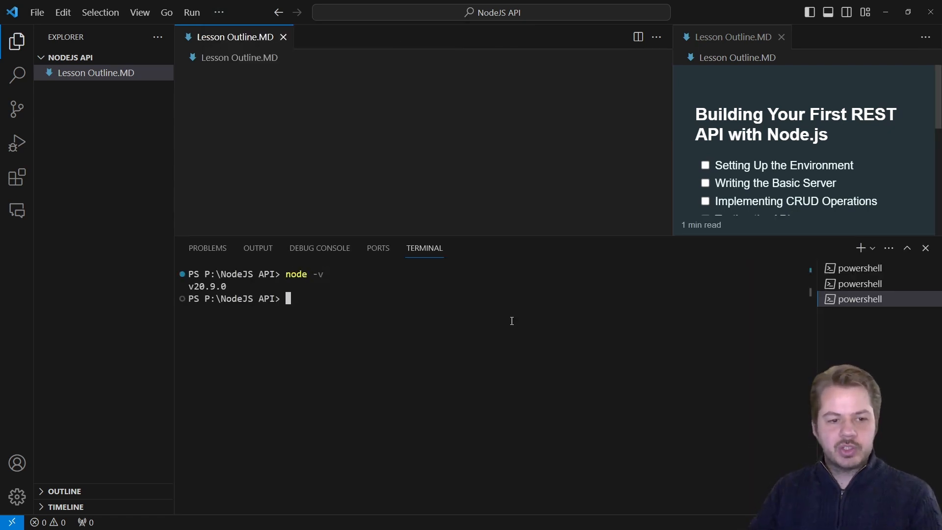
pyautogui.doubleClick(206, 286)
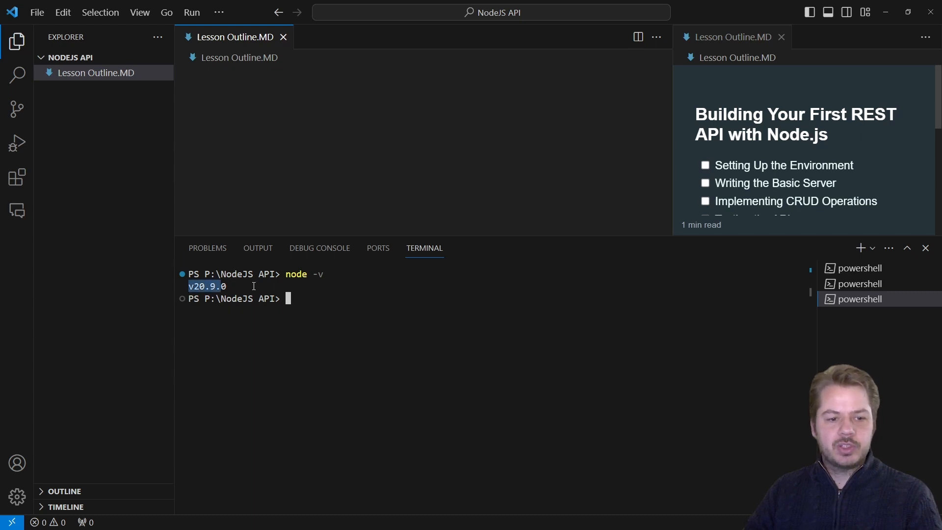
pyautogui.write('npm -v')
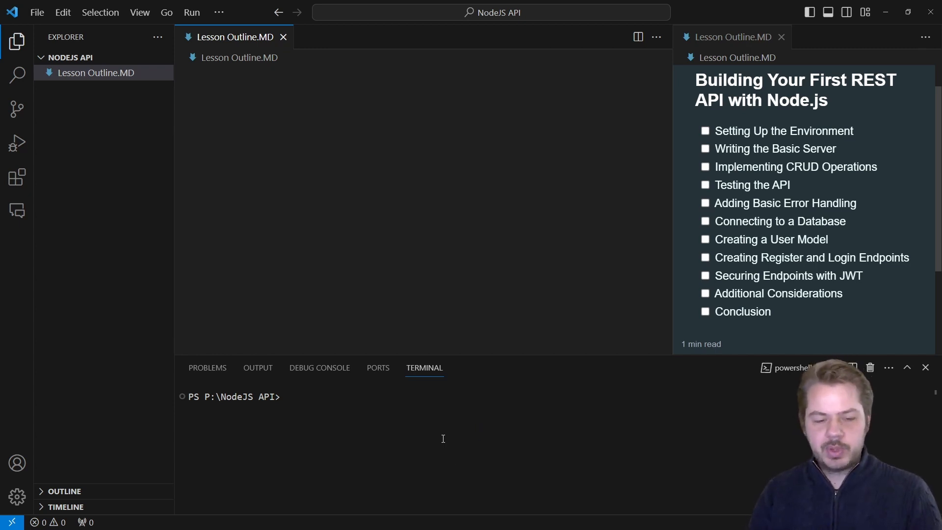
# Install express and body-parser with npm and check the dependencies in package.json.
pyautogui.write('npm i')
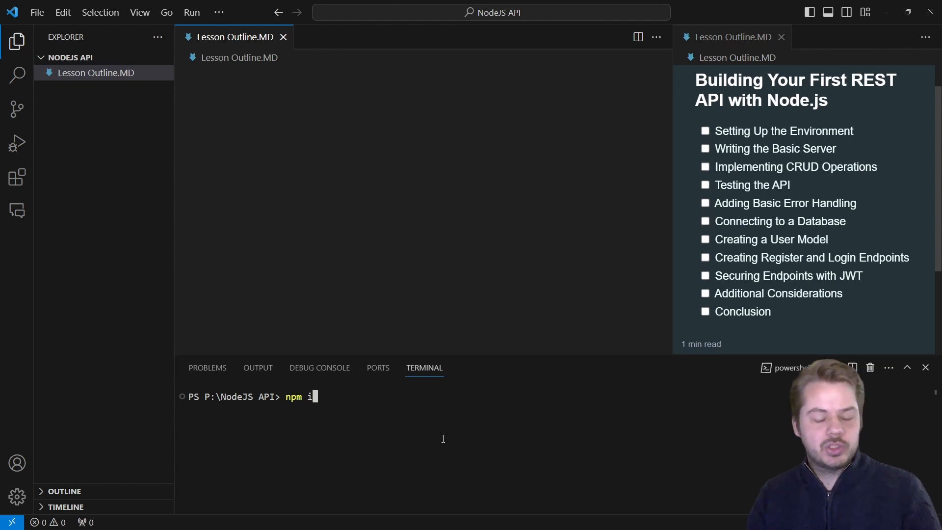
pyautogui.write('express body')
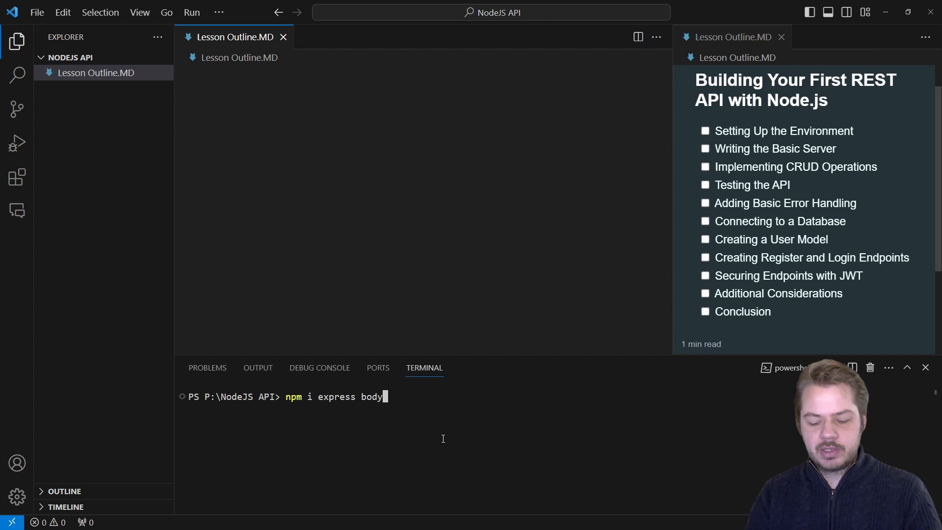
pyautogui.write('-parser')
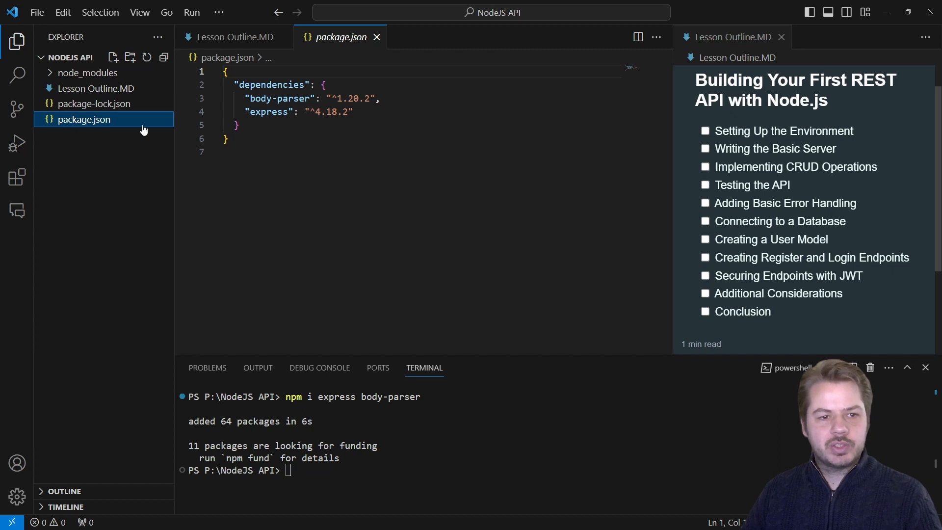
pyautogui.doubleClick(278, 99)
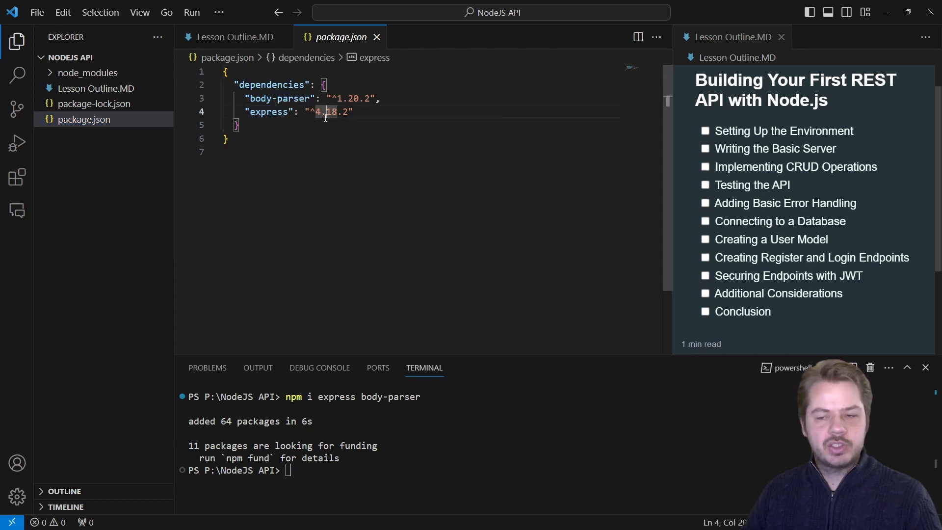
pyautogui.click(95, 88)
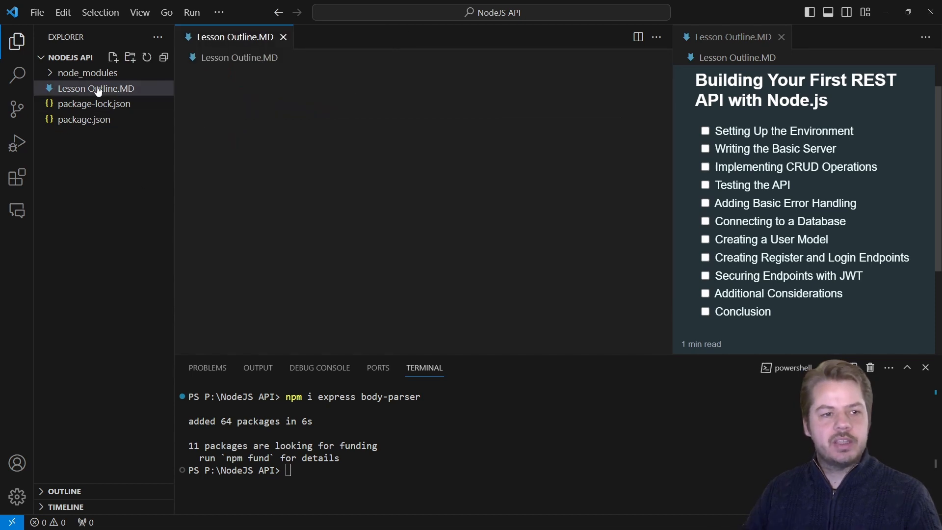
# Create index.js requiring express, creating the app and using bodyParser.json().
pyautogui.click(112, 57)
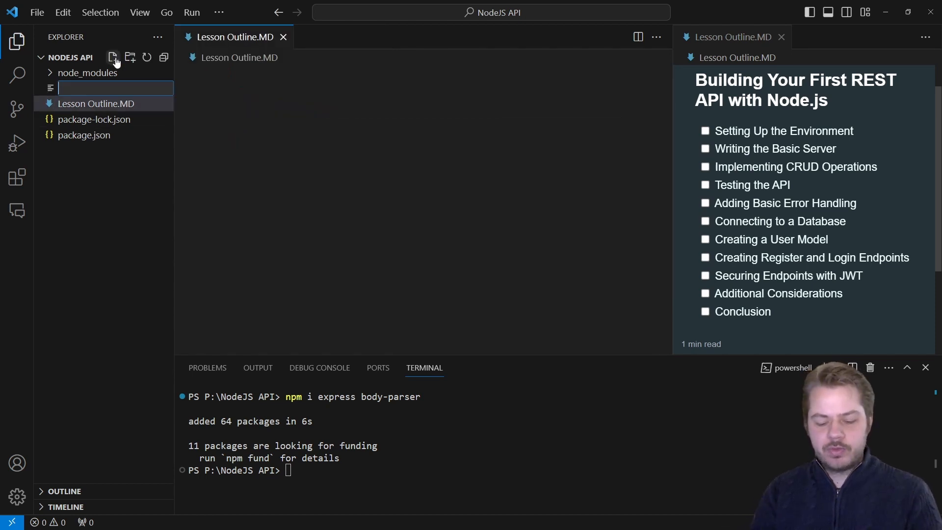
pyautogui.write('index.js')
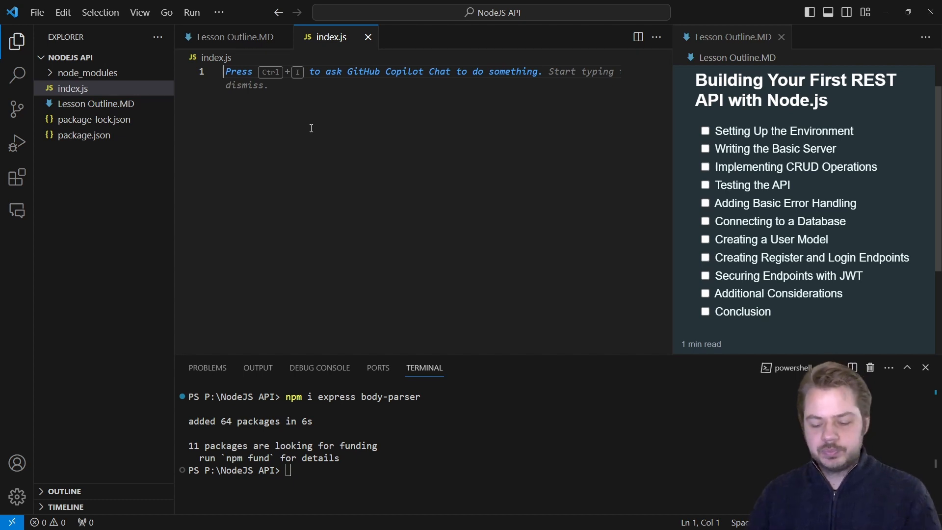
pyautogui.write('const')
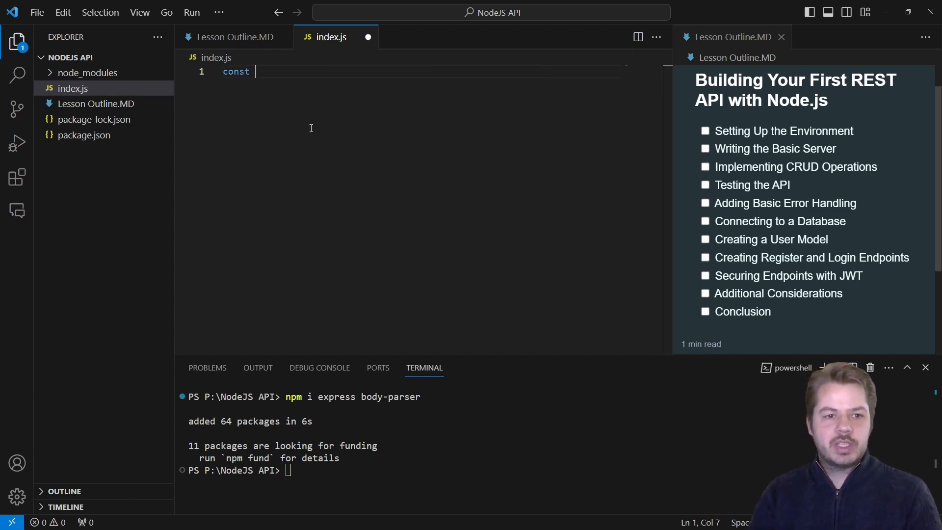
pyautogui.write('express =')
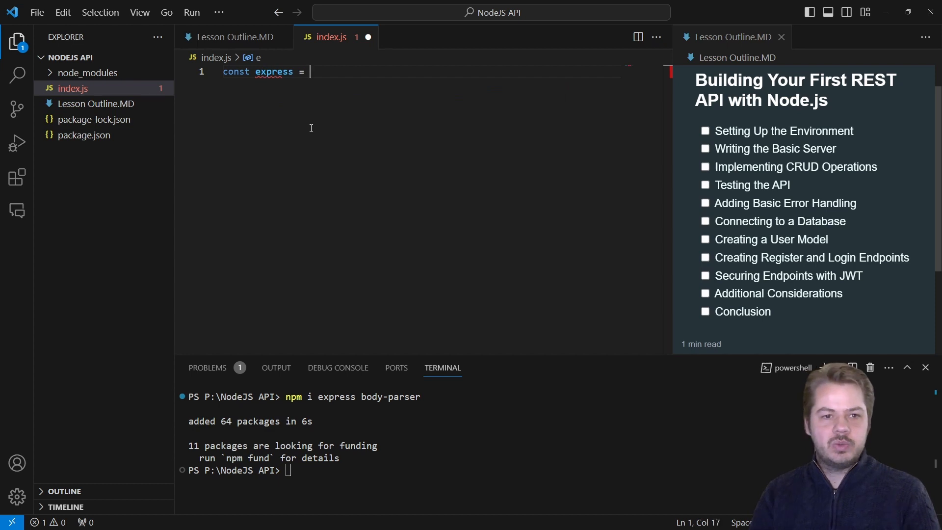
pyautogui.write("require('express');")
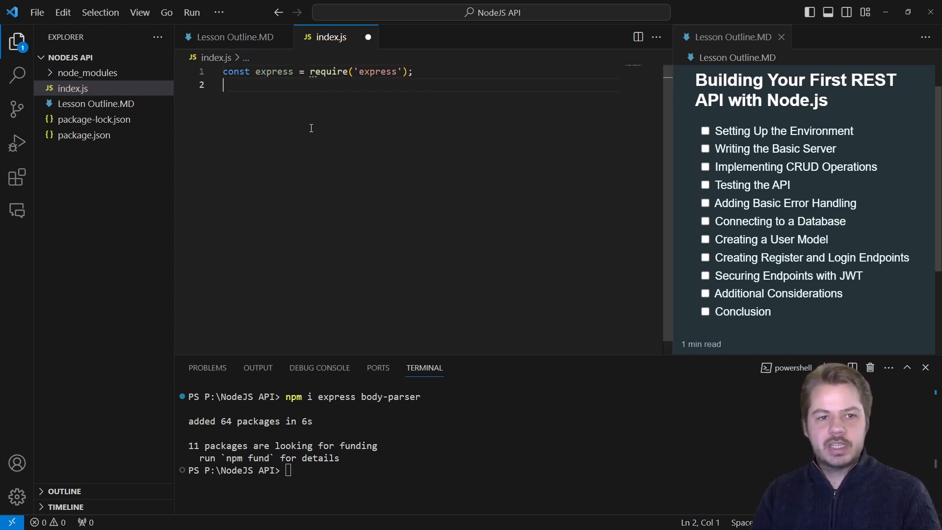
pyautogui.write('const app = express();')
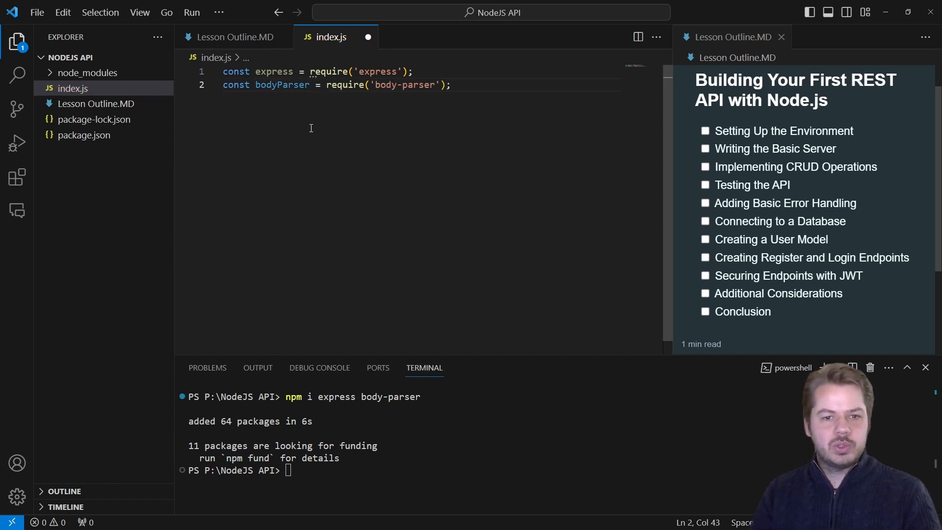
pyautogui.press('Enter')
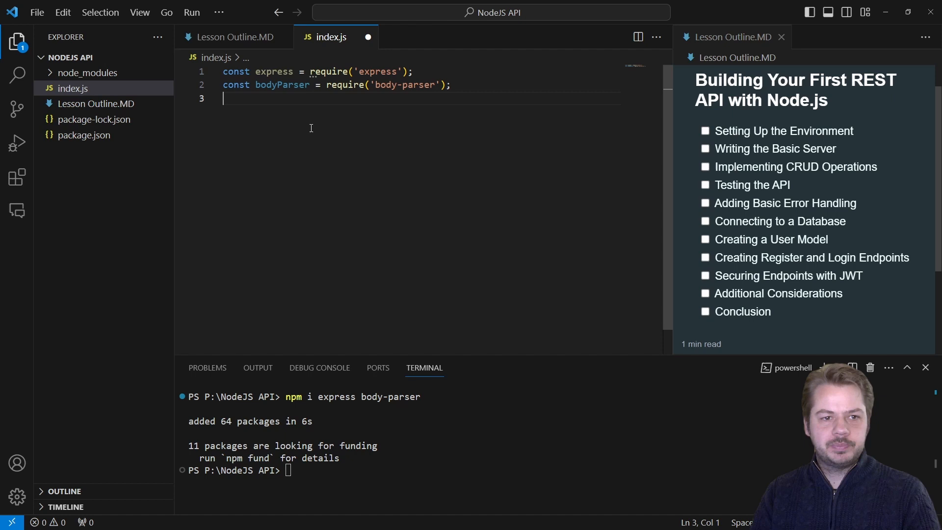
pyautogui.write('const app = express();')
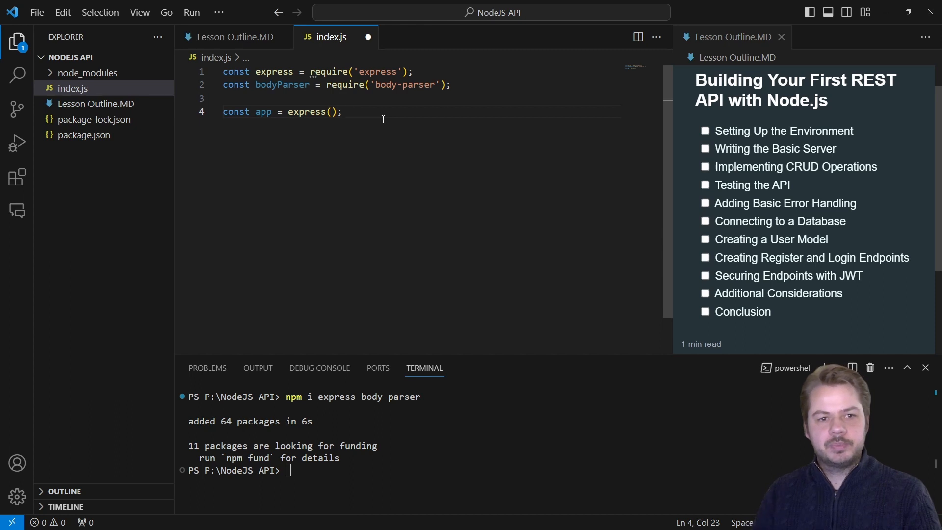
pyautogui.write('app.use(bodyParser.json());')
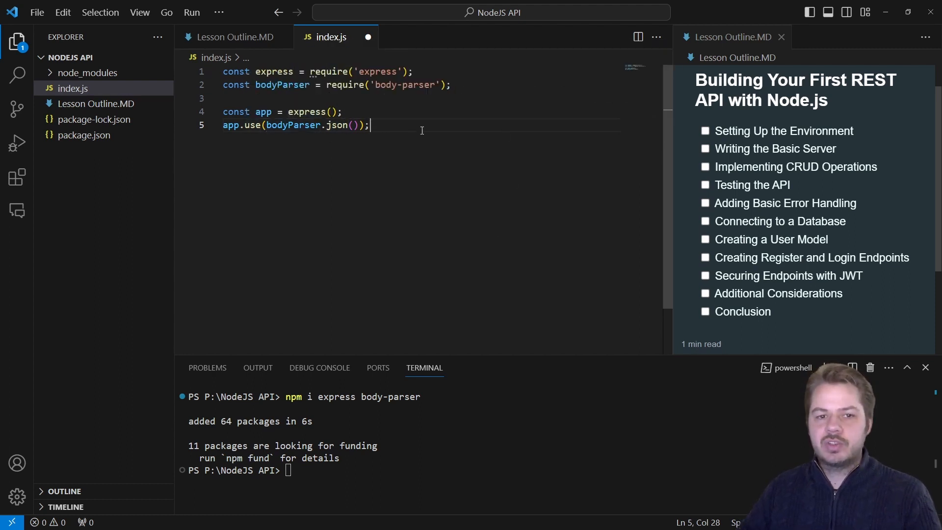
# Add a GET / route sending 'Hello World!' and listen on port 3000 with a console message.
pyautogui.write("app.get('/', (req, res) => {")
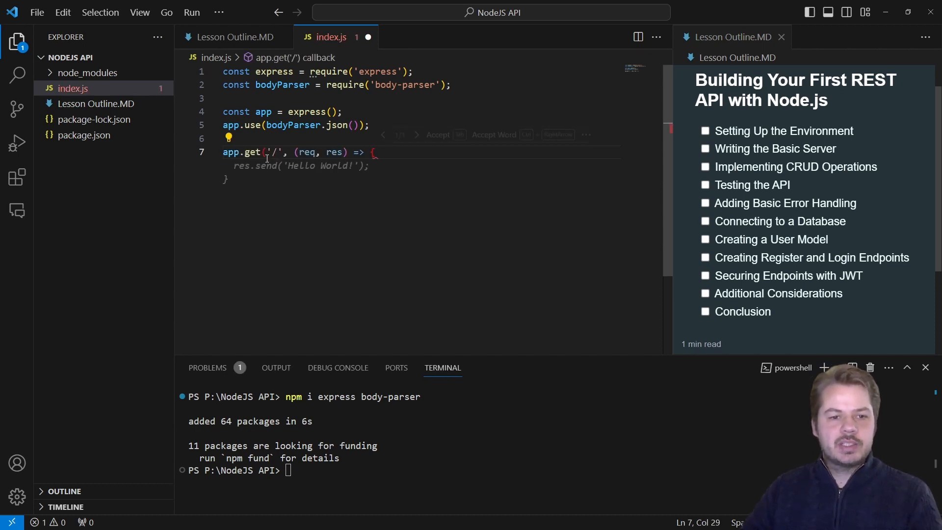
pyautogui.doubleClick(274, 152)
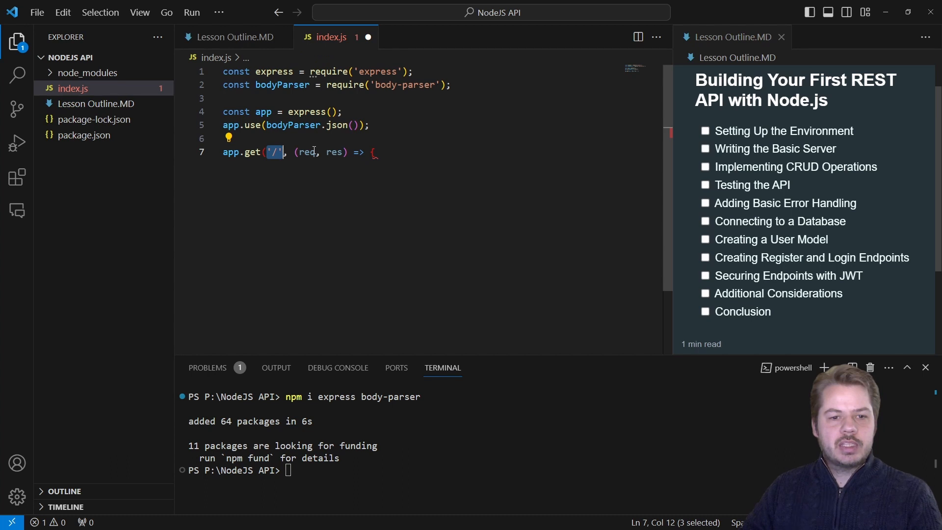
pyautogui.doubleClick(336, 153)
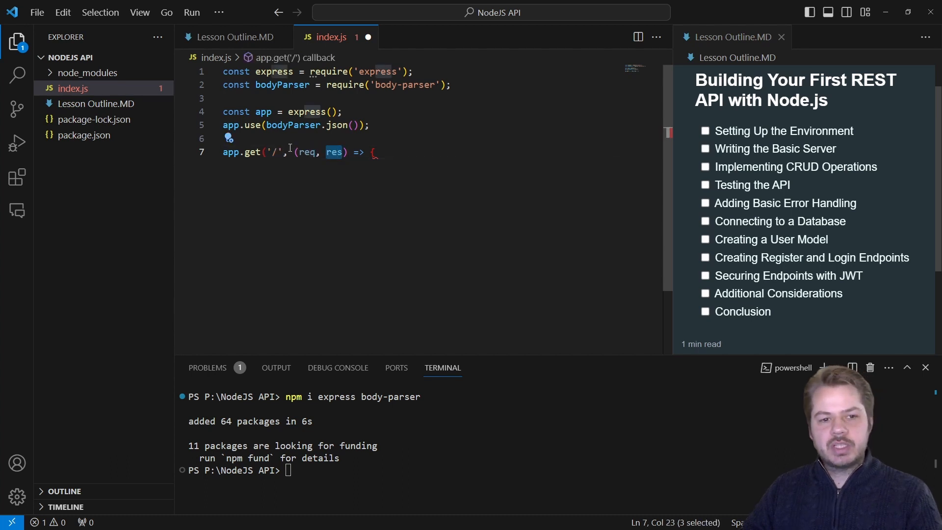
pyautogui.write("res.send('Hello World!');")
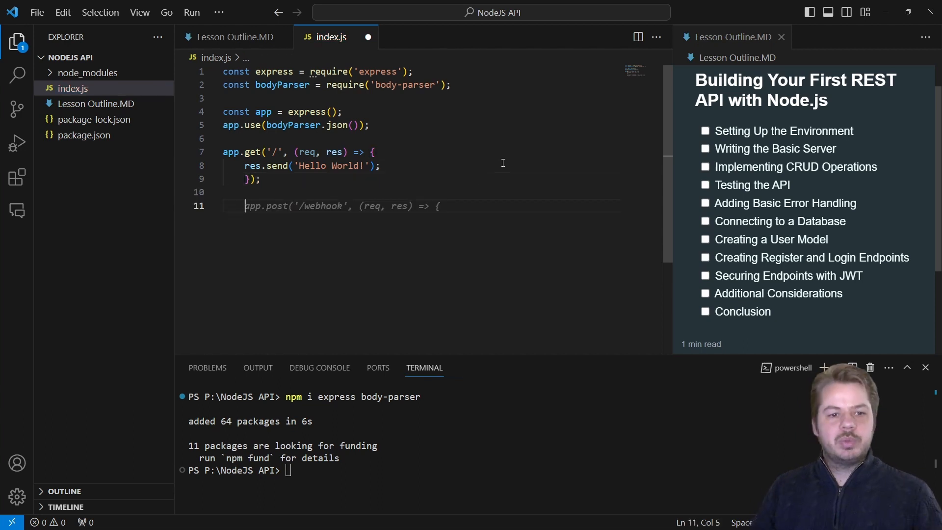
pyautogui.write('app.listen(3000, () => {')
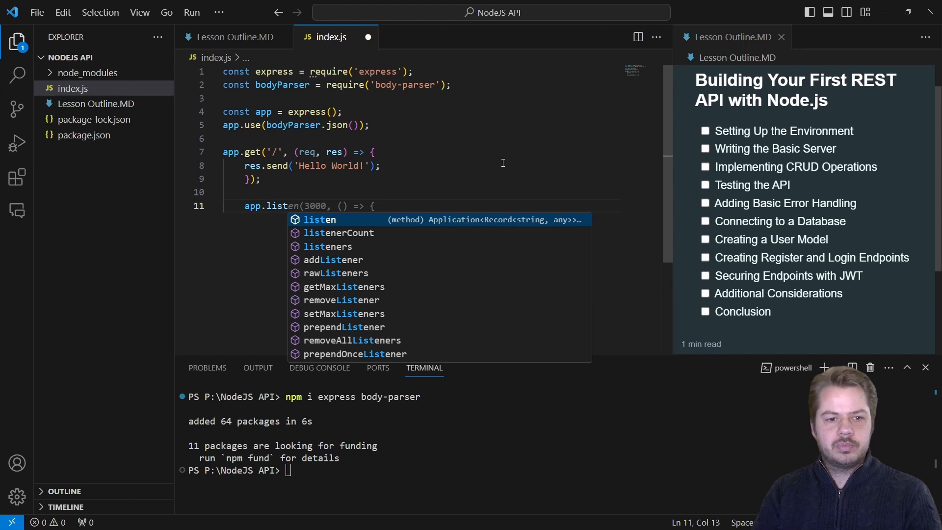
pyautogui.write("console.log('Example app listening on port 3000!');")
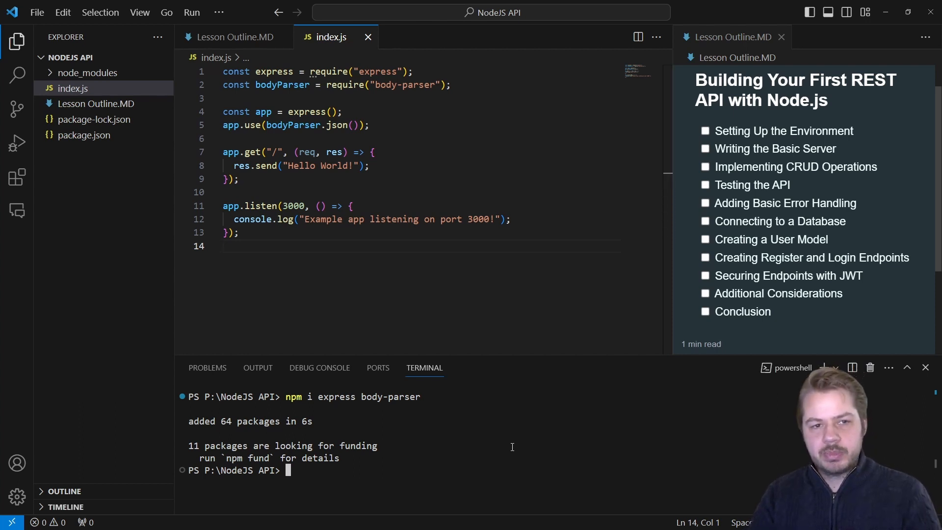
# Run the server with node ., hit EADDRINUSE on port 3000, and retry with node .\index.js.
pyautogui.write('node .')
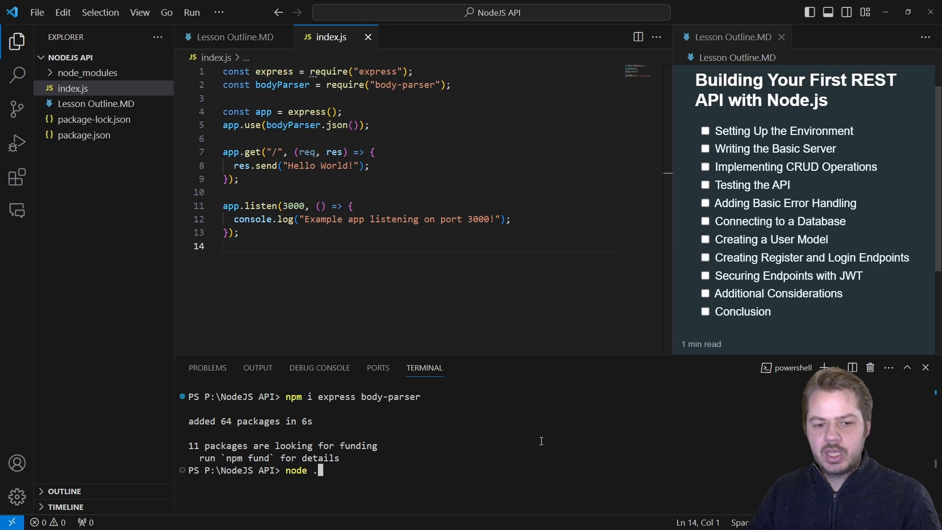
pyautogui.write('inde')
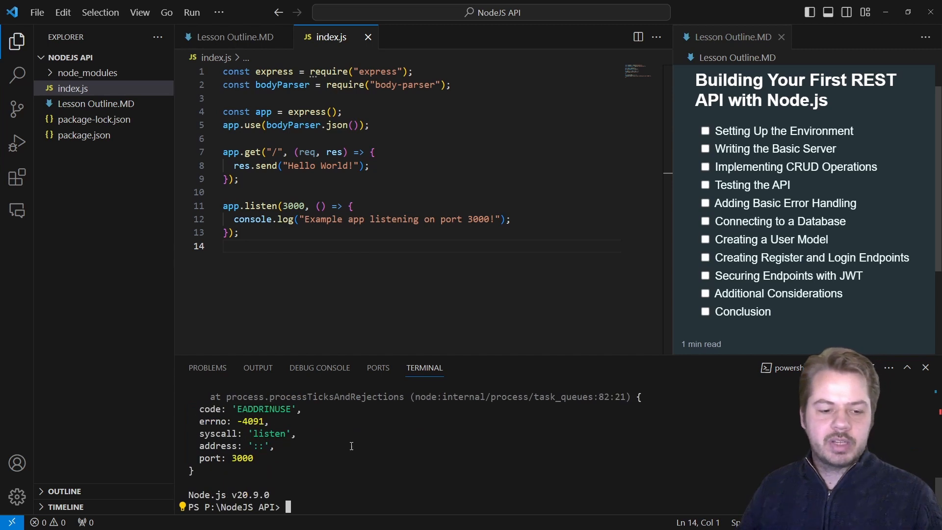
pyautogui.write('node .\\index.js')
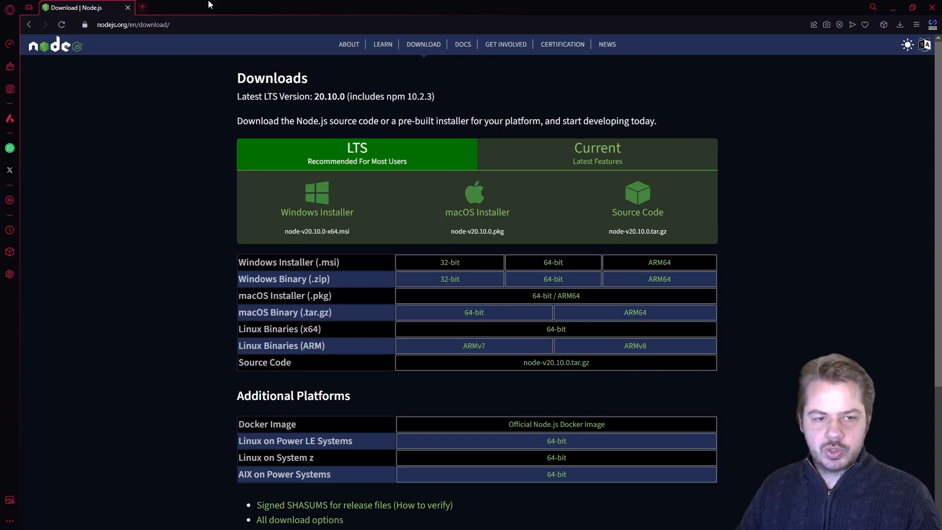
# Glance at the Node.js downloads page, then return to the server listening on port 3000.
pyautogui.click(142, 7)
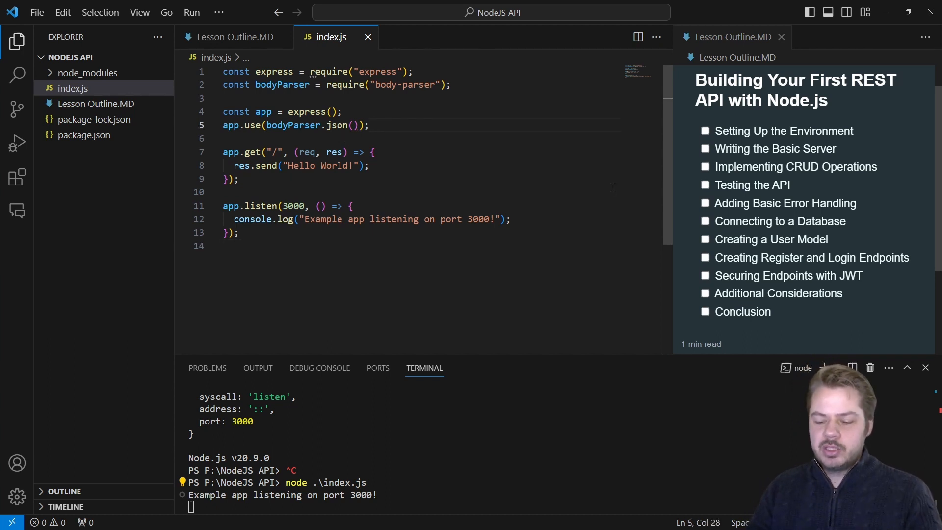
# Define a `let users = [...]` array holding one sample user.
pyautogui.write('const { Pool } = require("pg");')
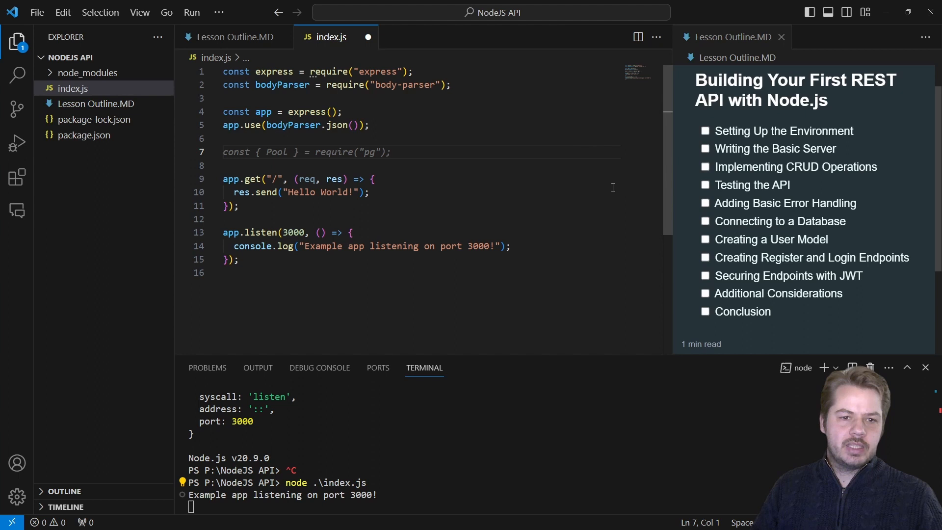
pyautogui.write('l')
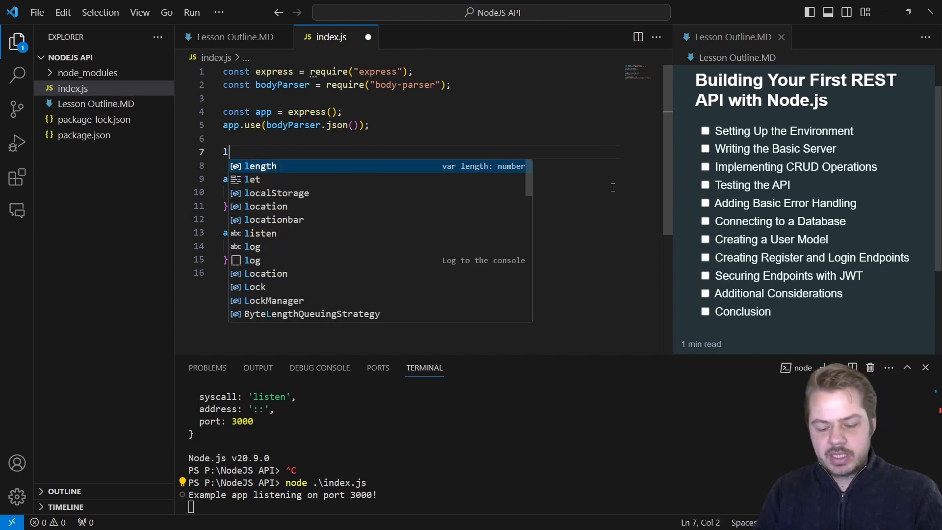
pyautogui.write('et users = [')
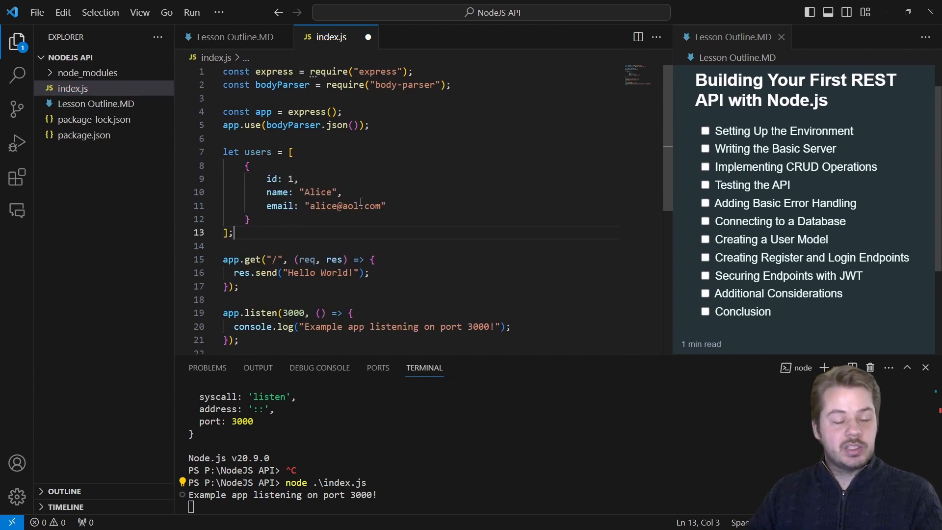
pyautogui.scroll(-3)
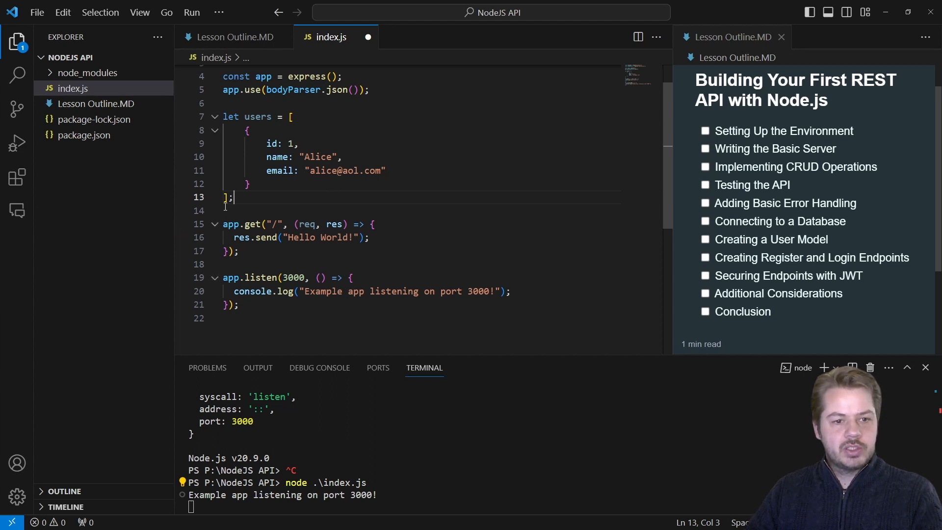
# Change the root route to /users and have it send the users array.
pyautogui.click(277, 224)
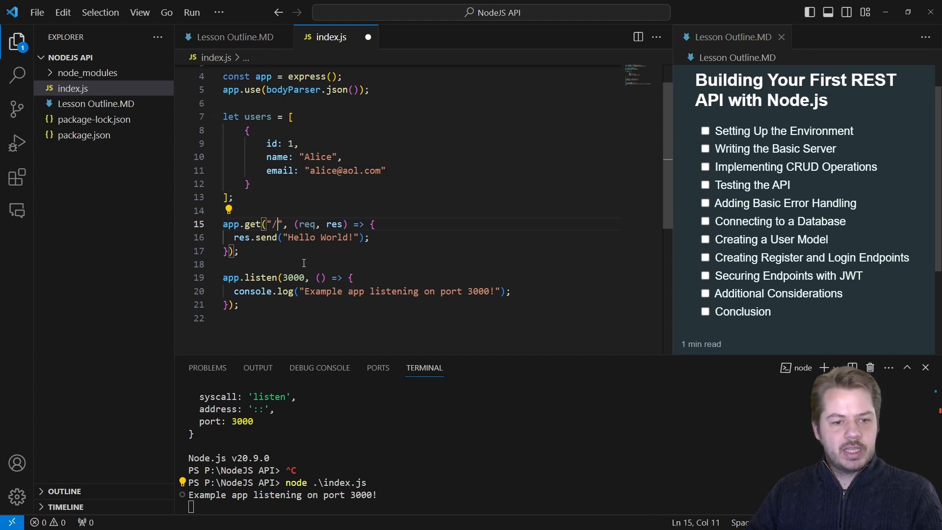
pyautogui.write('users')
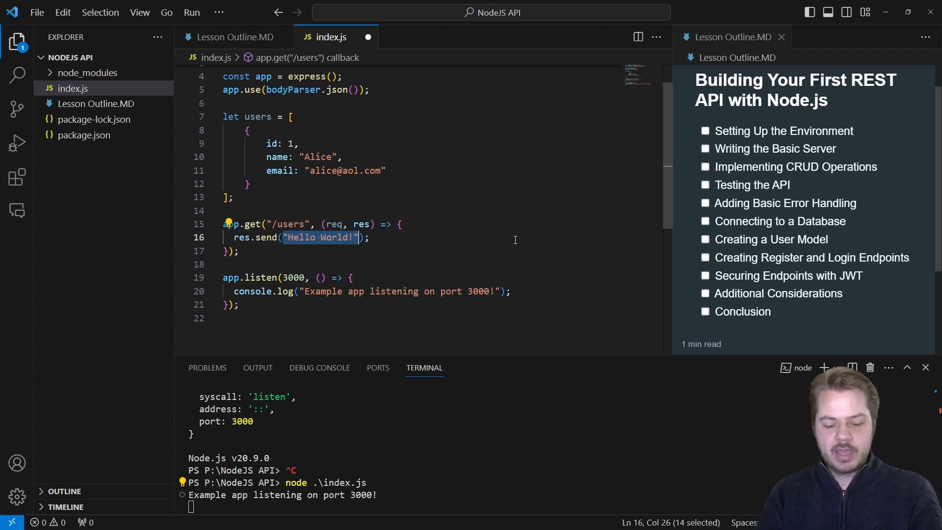
pyautogui.write('users')
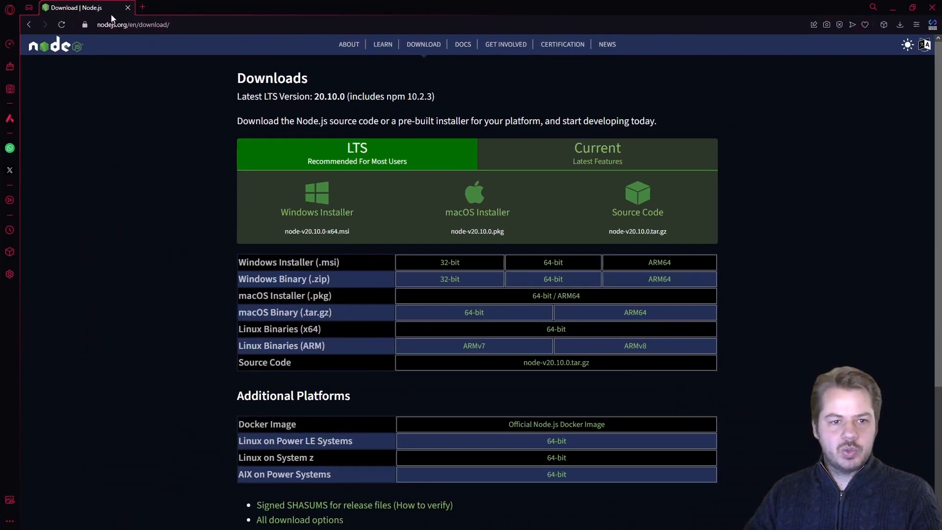
# View the Node.js downloads page, then return to the saved users code with the server restarted.
pyautogui.click(142, 7)
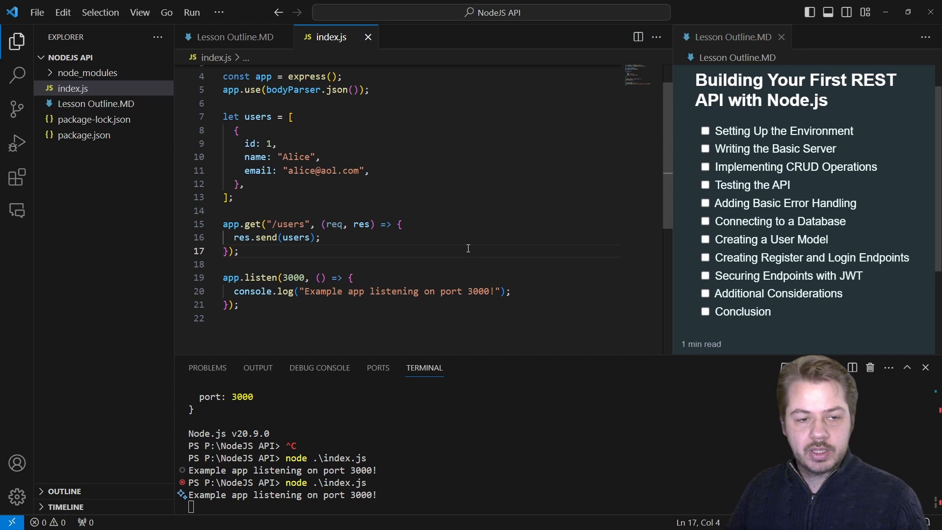
# Start a POST /users route that pushes req.body into the users array.
pyautogui.write('app')
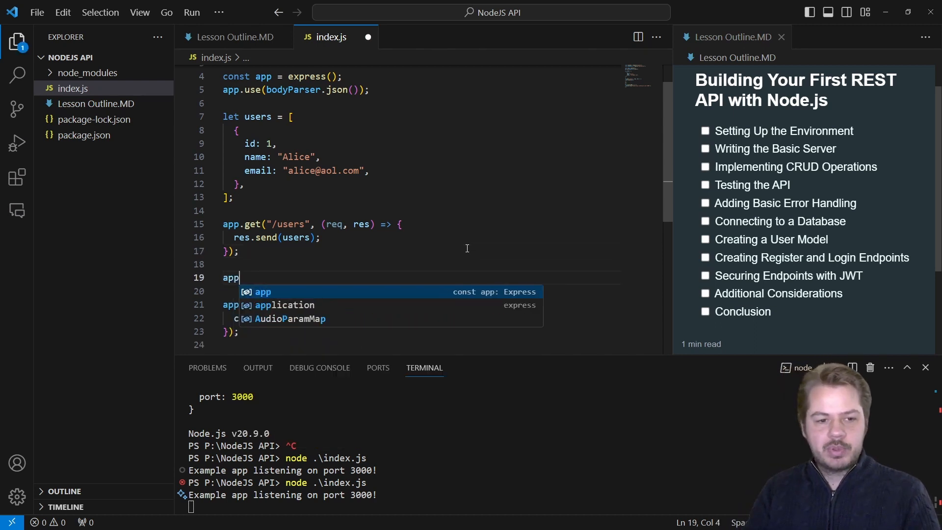
pyautogui.write('.post("/users", (req, res) => {')
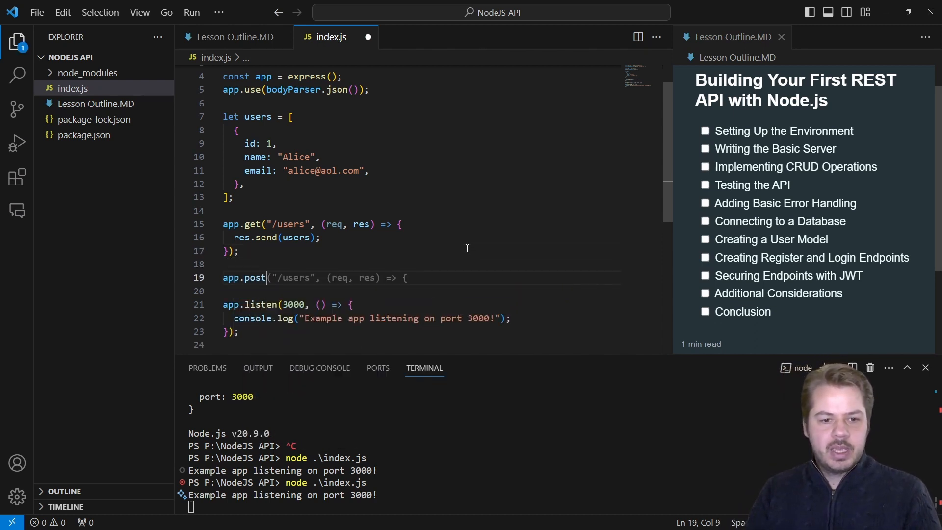
pyautogui.click(414, 276)
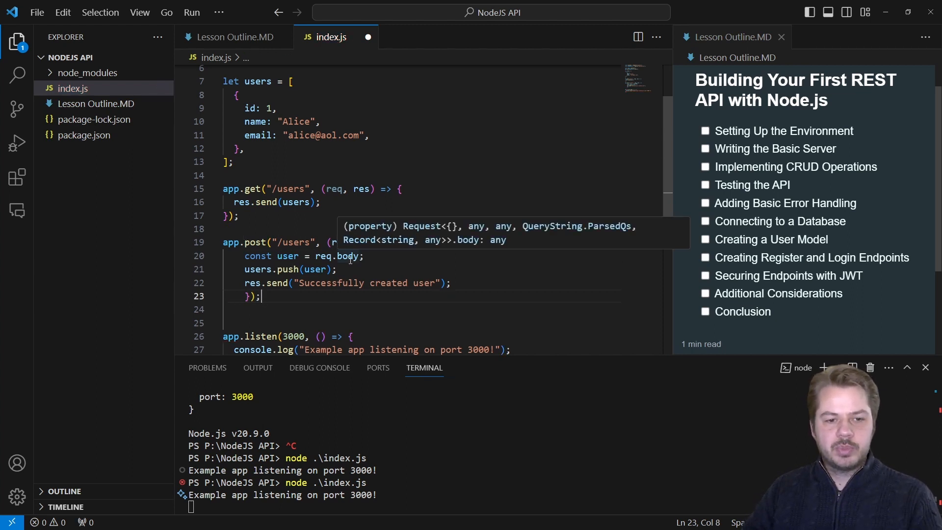
pyautogui.doubleClick(315, 269)
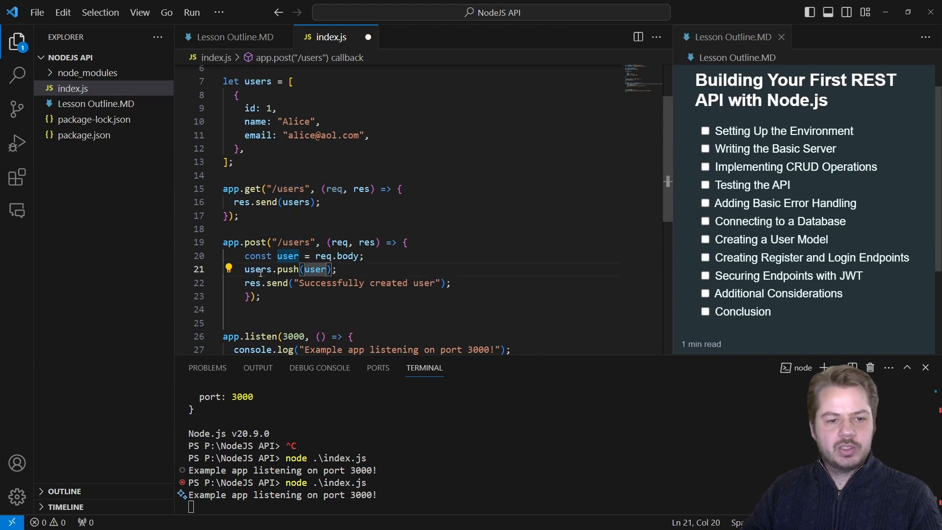
# Reply with an object holding a success message, the new user and the users list.
pyautogui.doubleClick(258, 269)
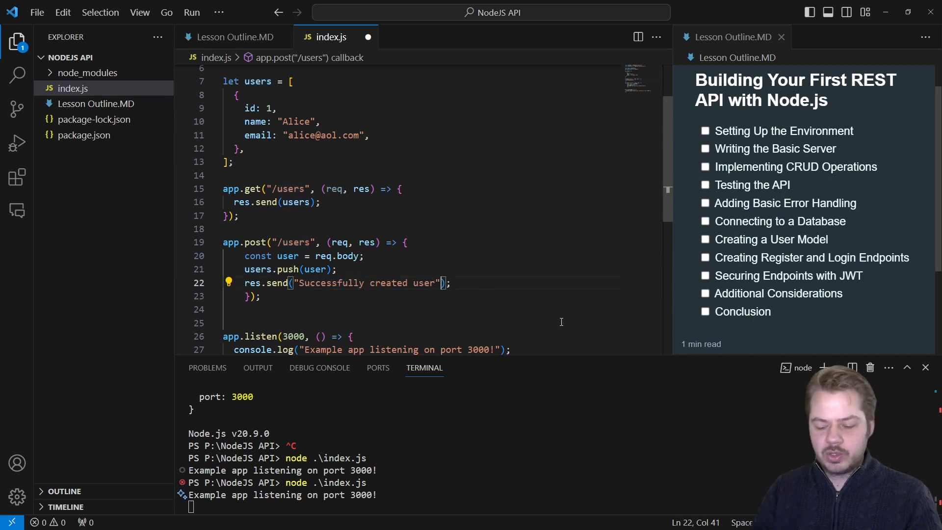
pyautogui.write(', user,')
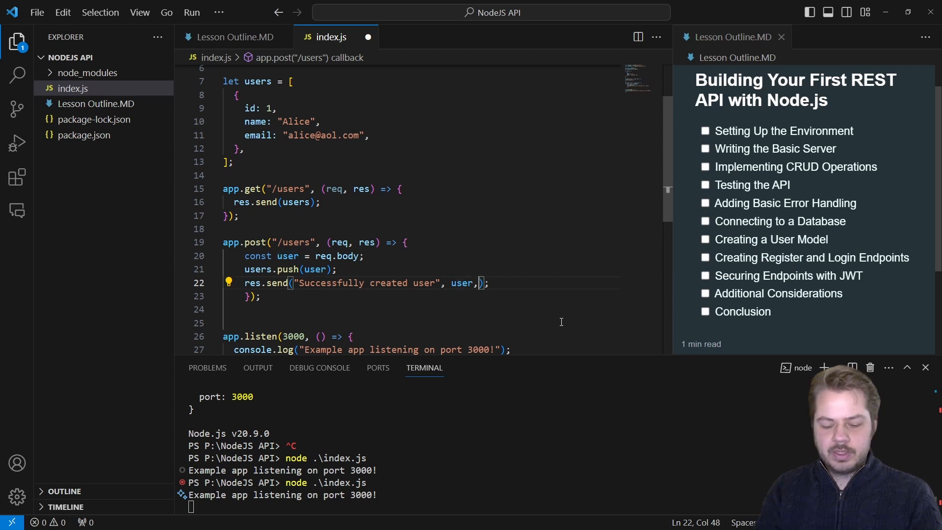
pyautogui.write('users')
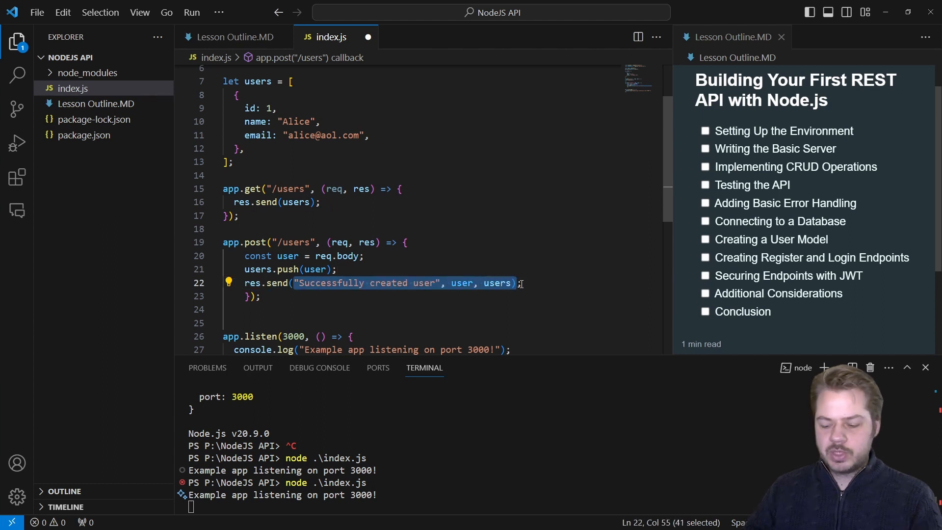
pyautogui.write('{')
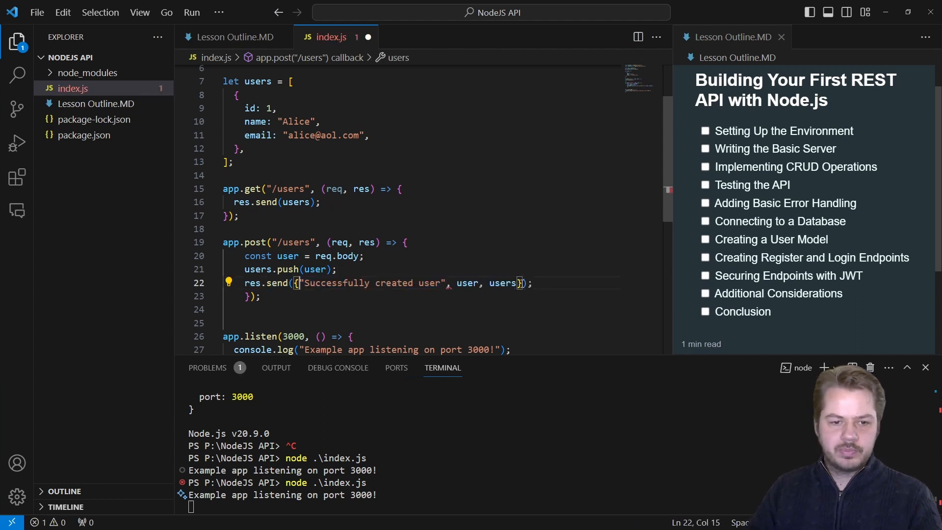
pyautogui.write('m')
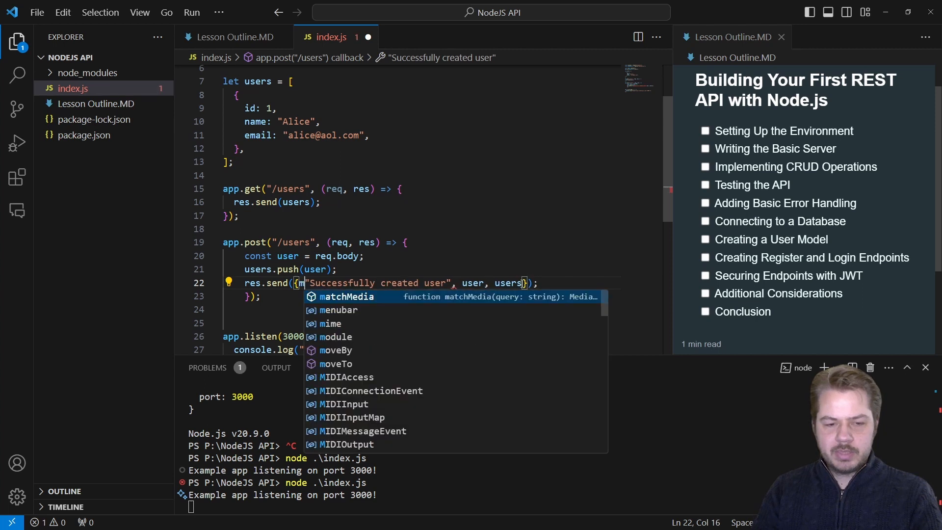
pyautogui.write('essage')
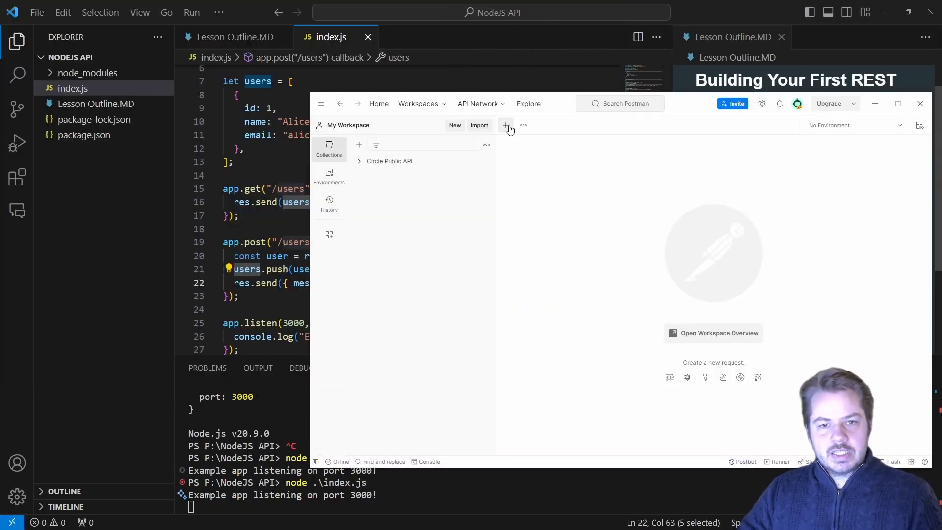
pyautogui.click(508, 127)
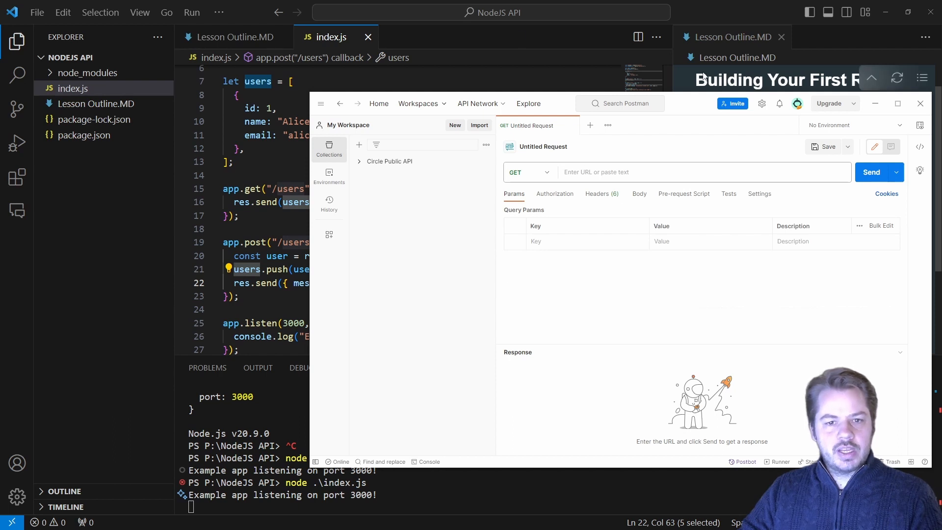
pyautogui.click(528, 172)
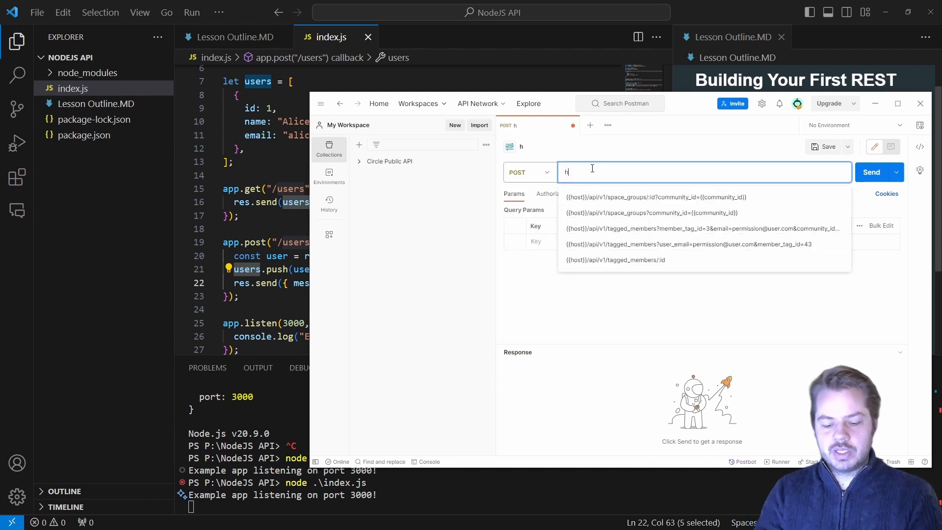
pyautogui.write('ttp://localhost:3000')
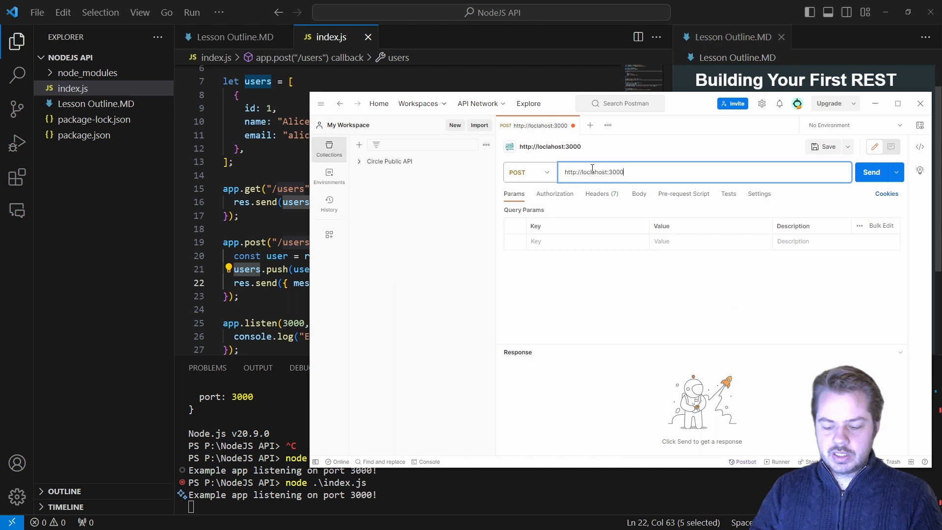
pyautogui.write('/users')
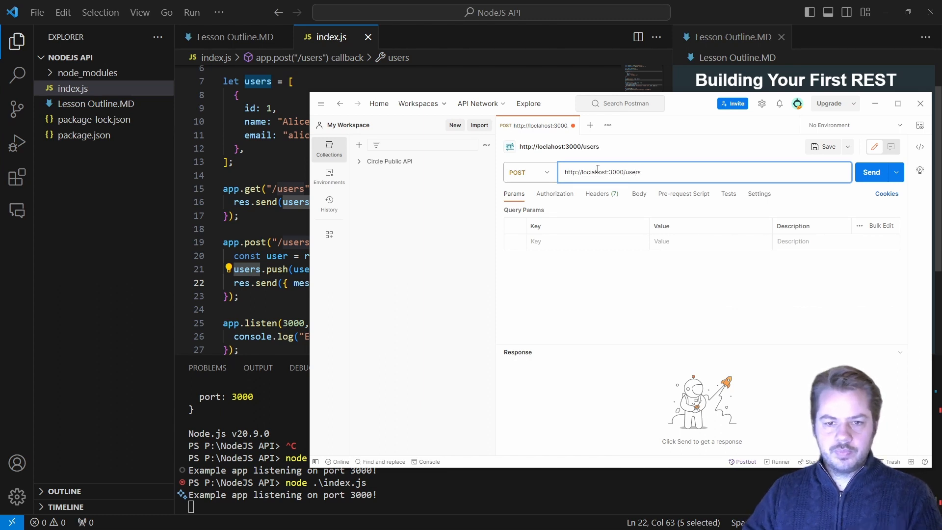
# Give it a raw JSON body with name "John" and email john, ready to send.
pyautogui.click(639, 193)
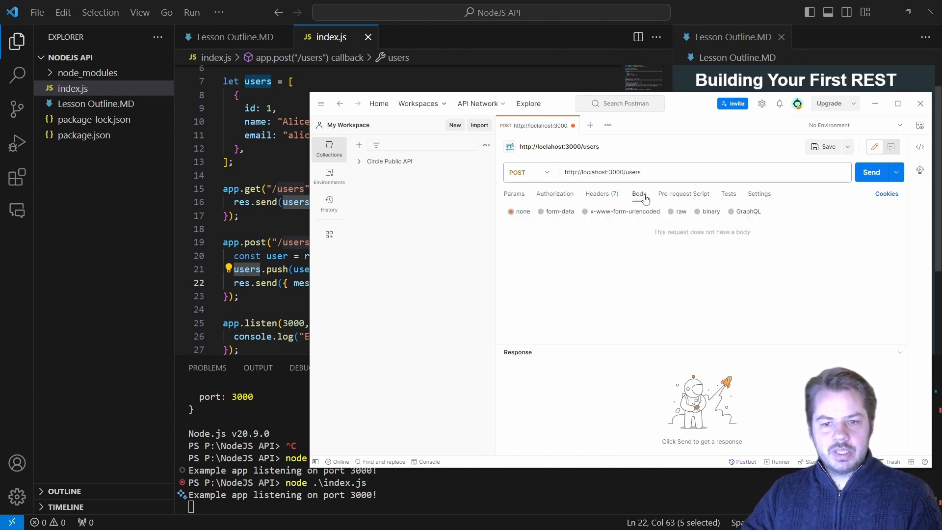
pyautogui.click(678, 211)
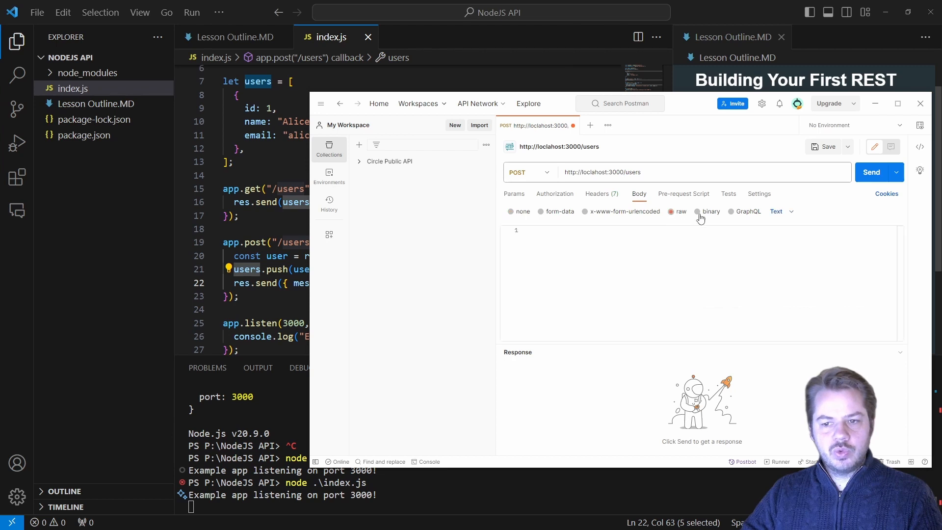
pyautogui.click(779, 211)
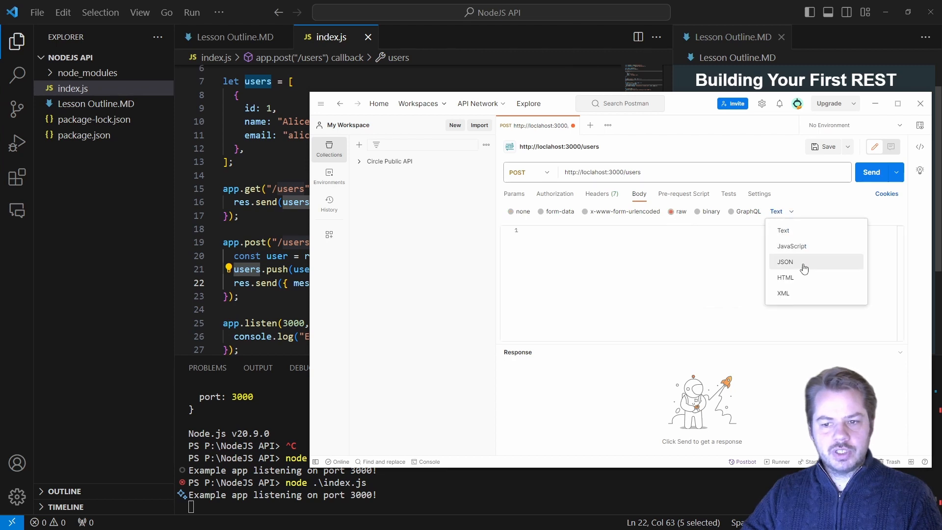
pyautogui.click(785, 261)
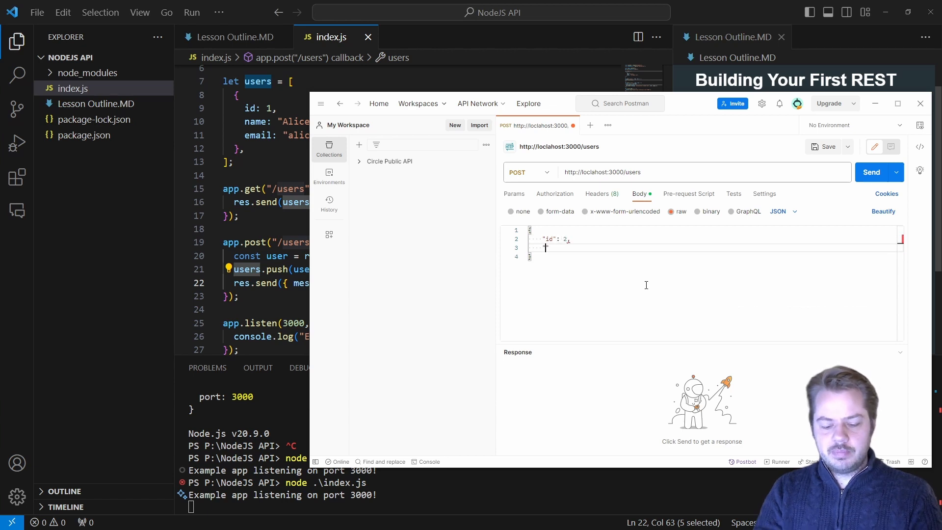
pyautogui.write('"name":')
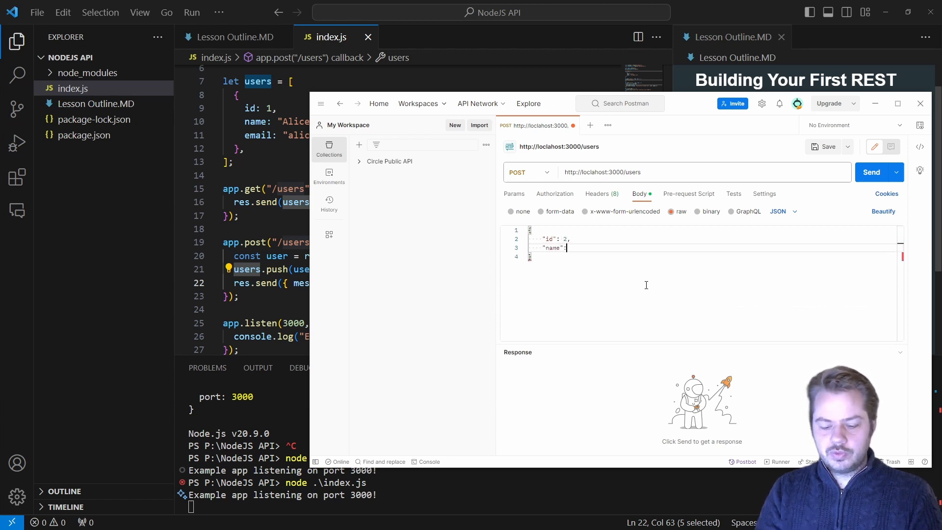
pyautogui.write('"')
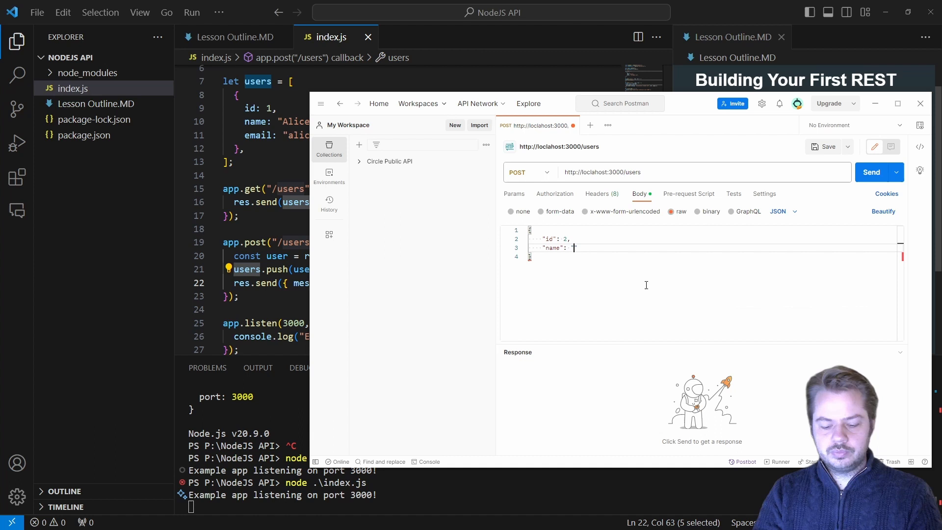
pyautogui.write('John",')
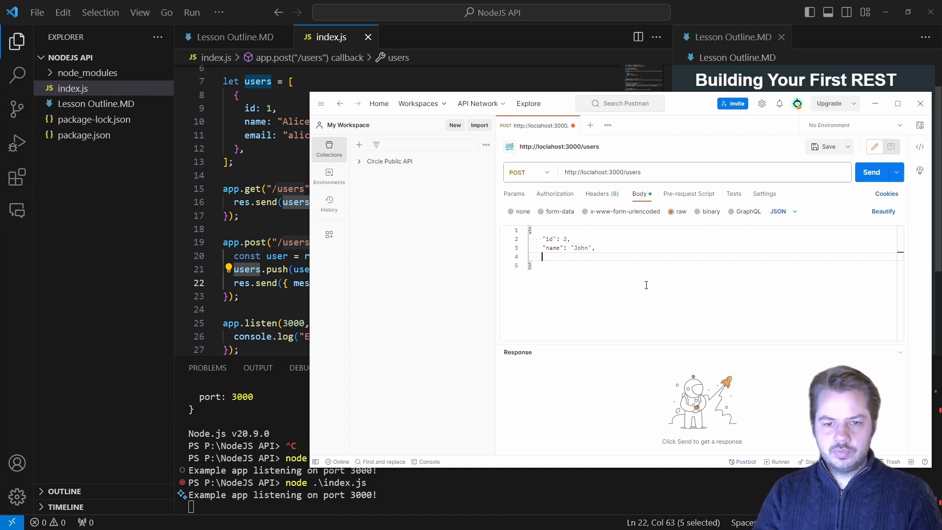
pyautogui.write('"email"')
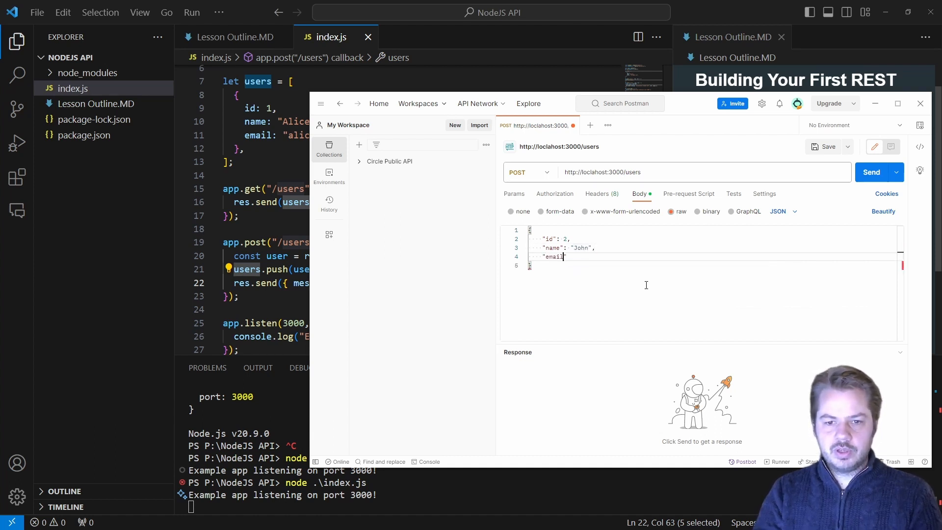
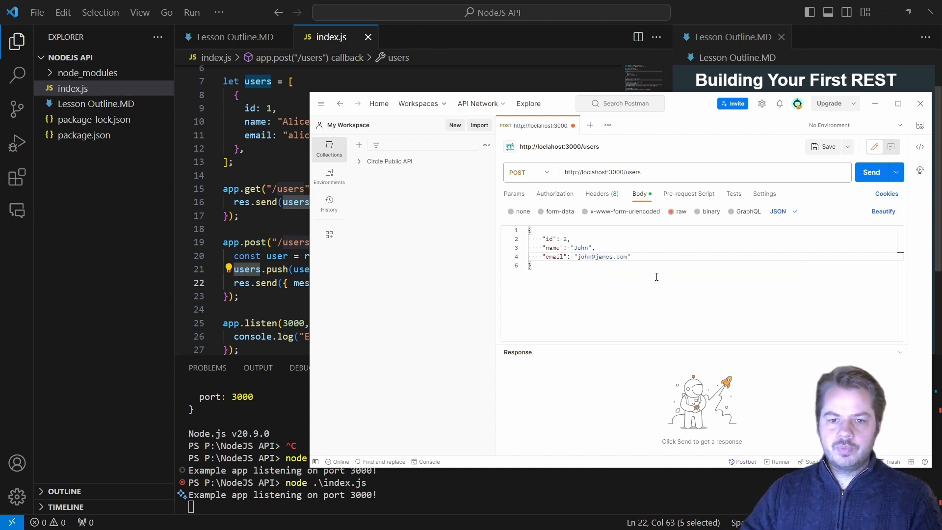
pyautogui.click(870, 172)
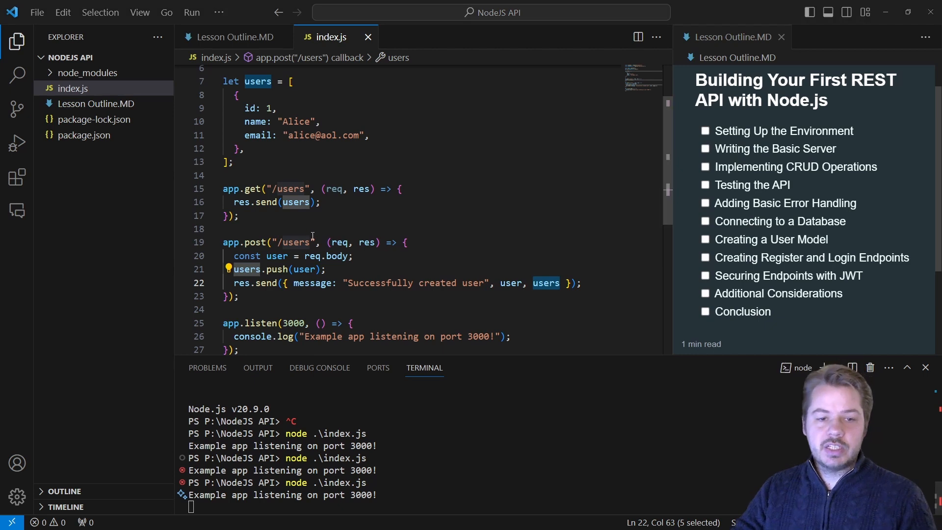
# Send the POST, retry after the ENOTFOUND error, and see 200 OK with John added alongside Alice.
pyautogui.click(879, 171)
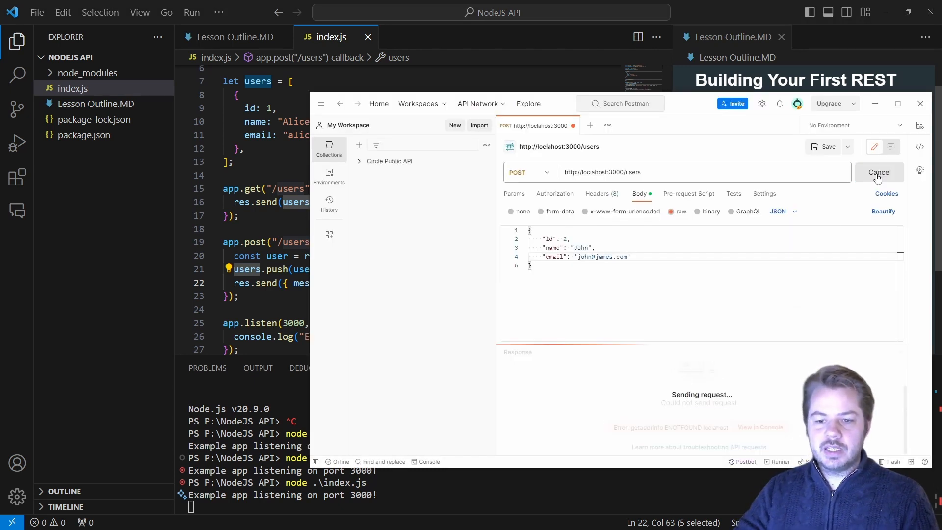
pyautogui.moveTo(855, 180)
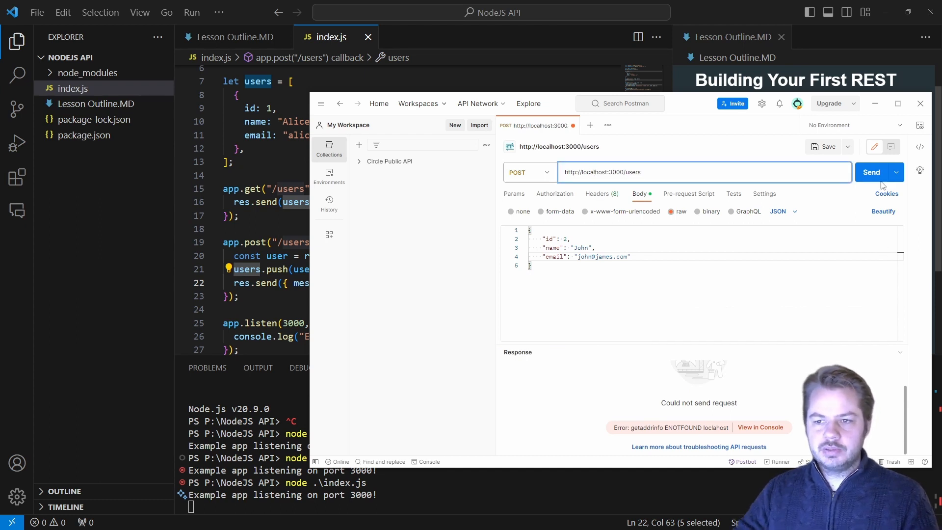
pyautogui.click(871, 172)
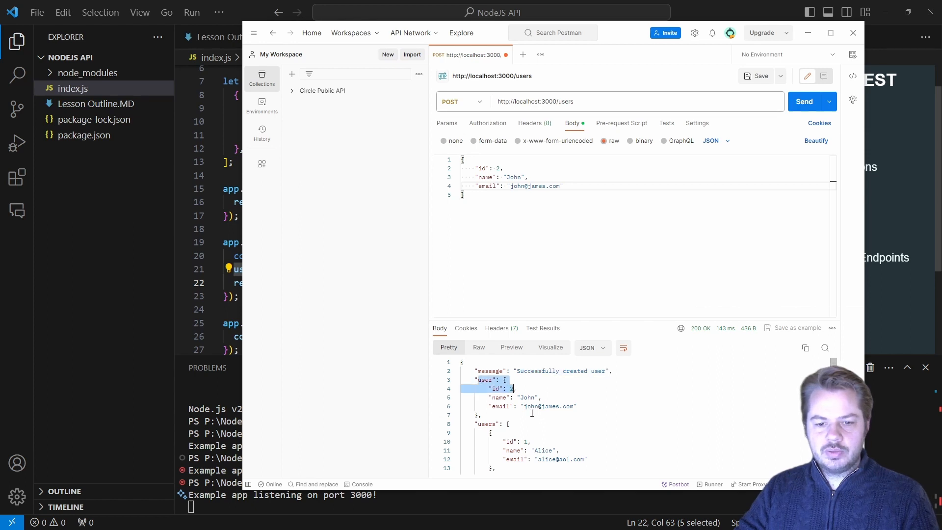
pyautogui.scroll(-3)
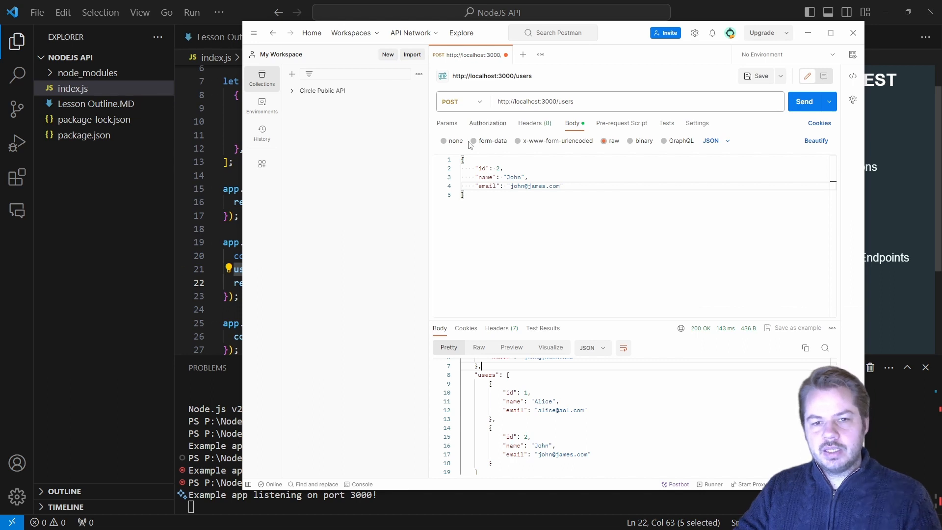
pyautogui.doubleClick(487, 168)
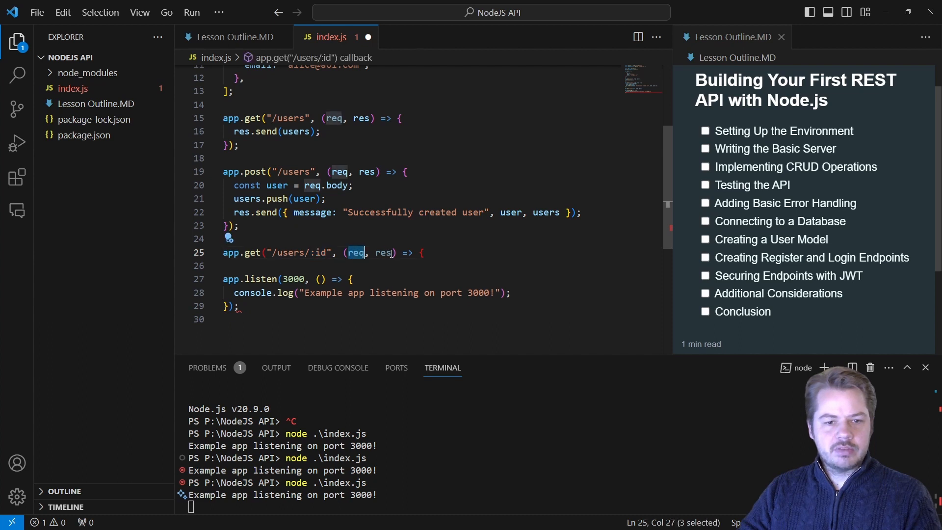
# Finish the GET /users/:id route with parseInt, users.find and res.send(user), then move below it.
pyautogui.press('Enter')
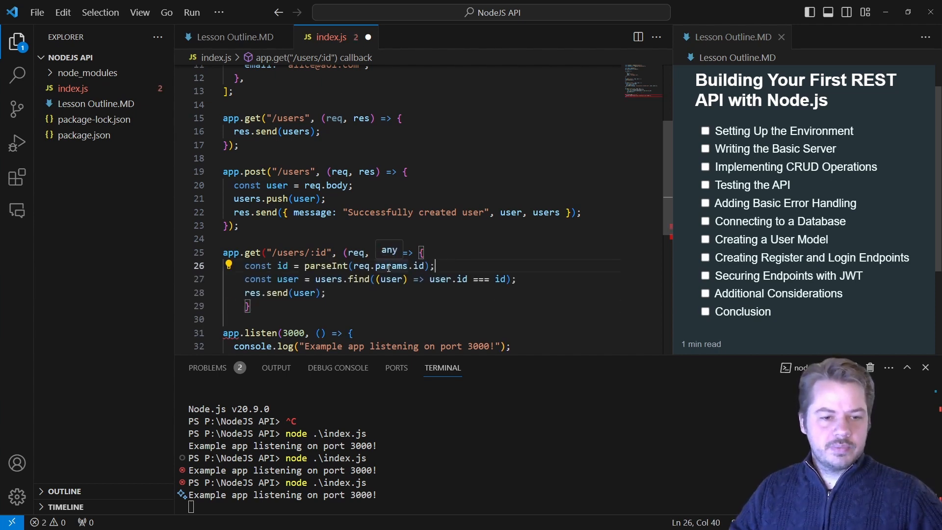
pyautogui.doubleClick(328, 278)
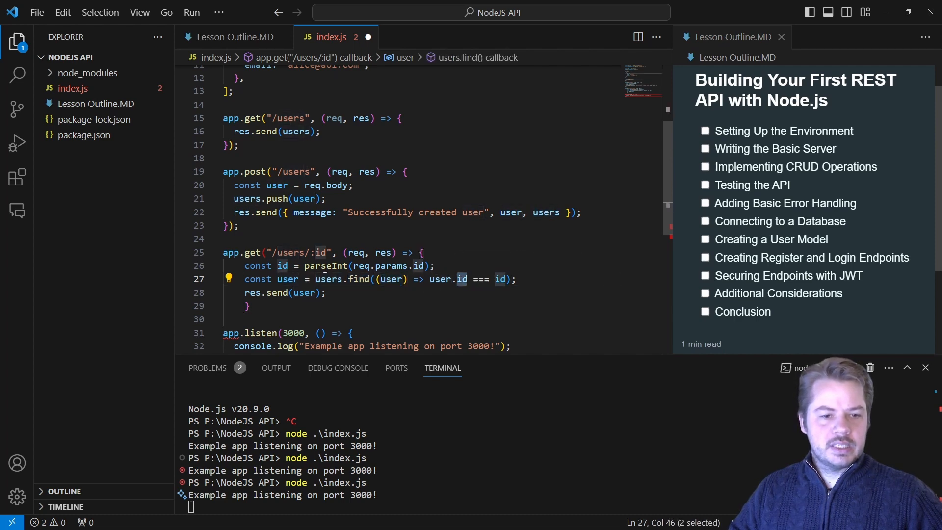
pyautogui.click(299, 293)
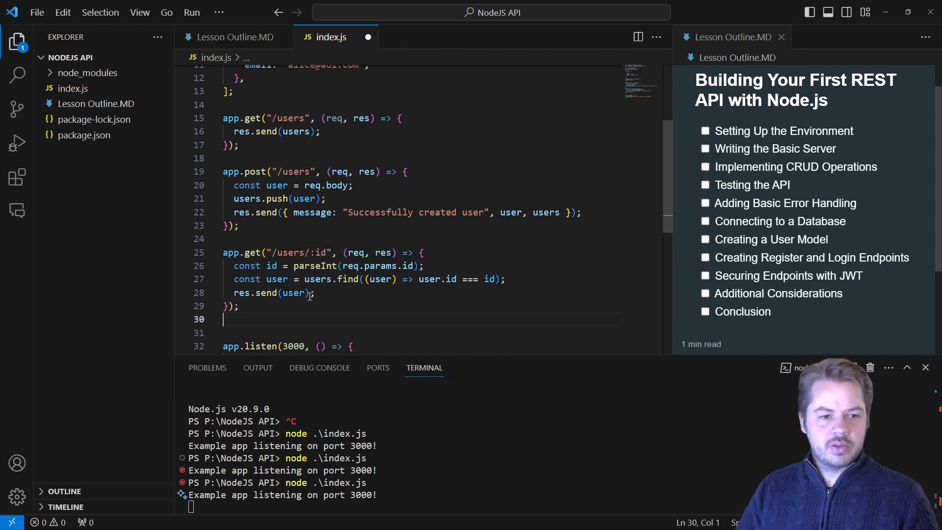
# Write app.delete('/users/:id') filtering out the matching user and sending a 'Successfully deleted user' message with users.
pyautogui.write('app.put("/users/:id", (req, res) => {')
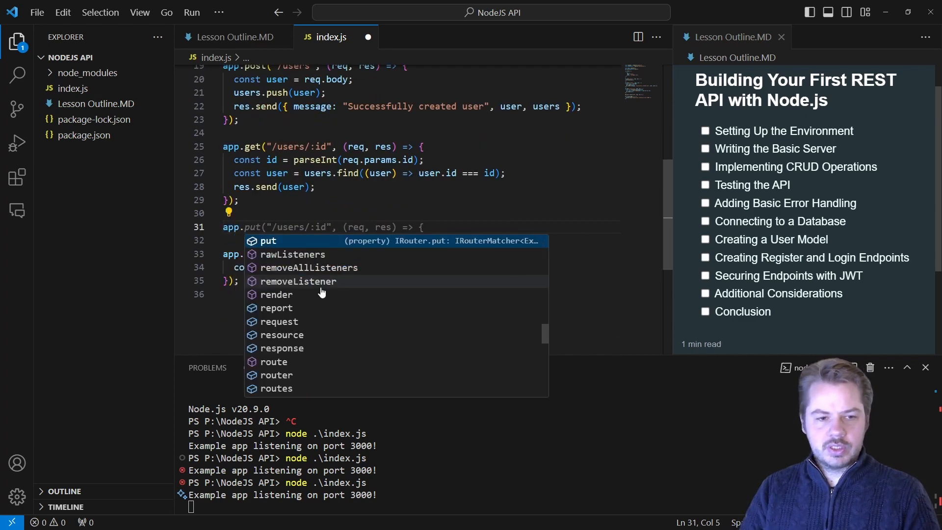
pyautogui.write('delete')
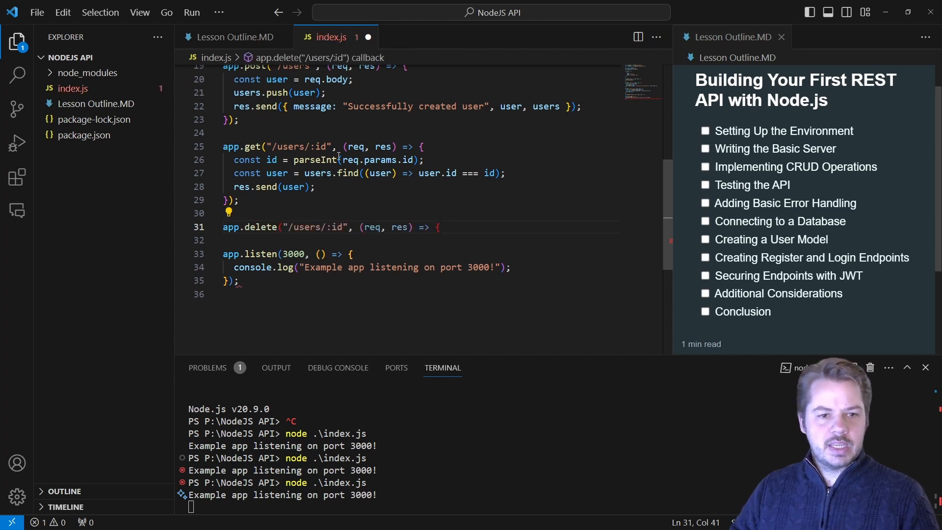
pyautogui.write('#')
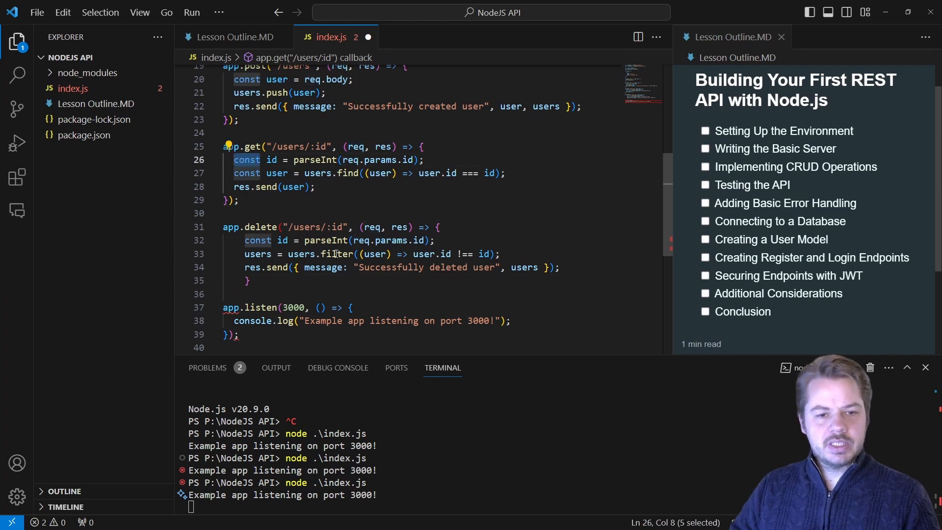
pyautogui.doubleClick(337, 254)
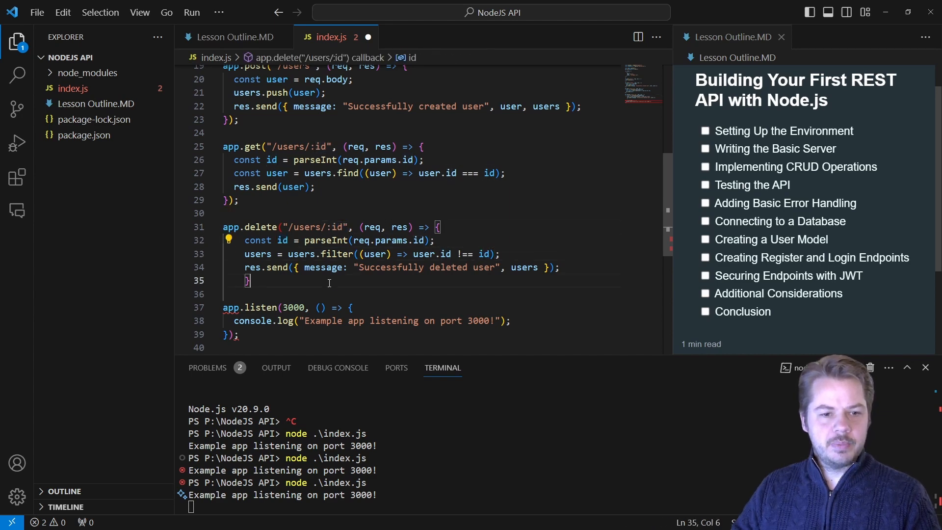
pyautogui.write(');')
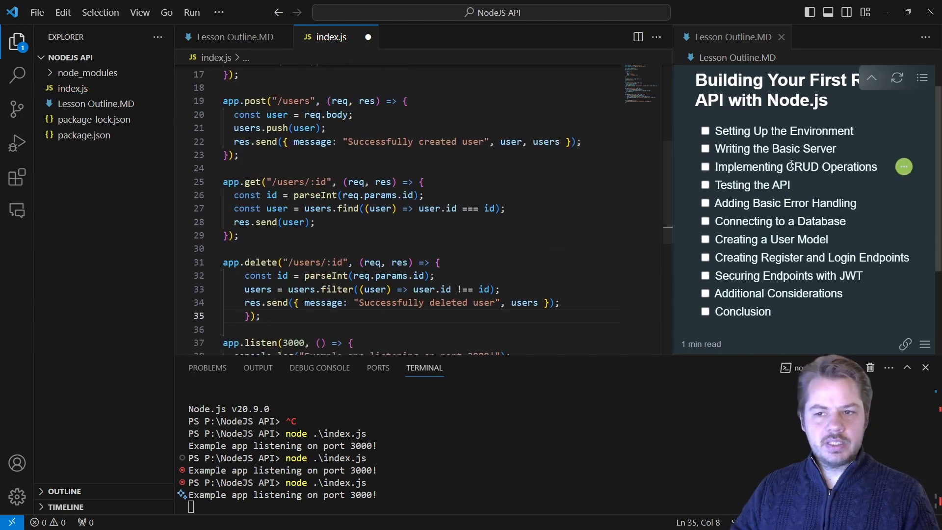
# Write app.put('/users/:id') using users.map to swap in req.body for the matching id and send a success message.
pyautogui.scroll(-3)
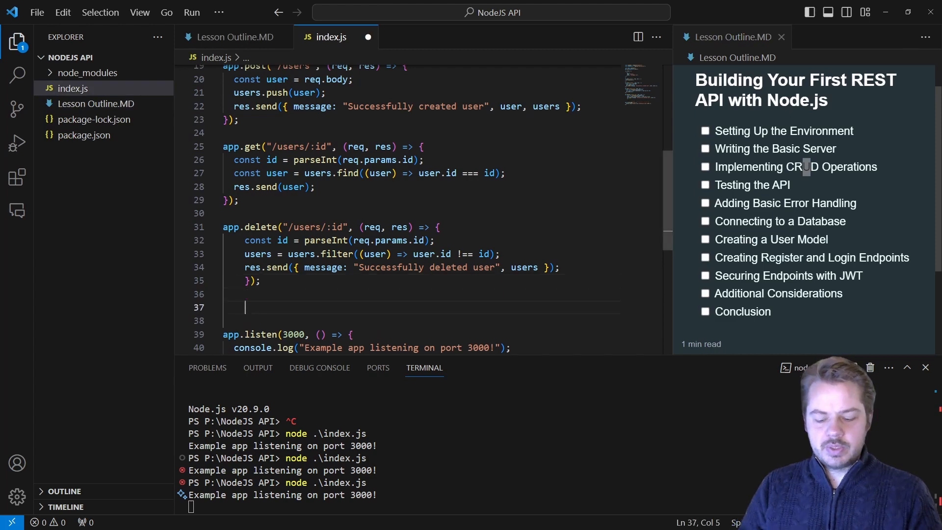
pyautogui.write('app.put("/users/:id", (req, res) => {')
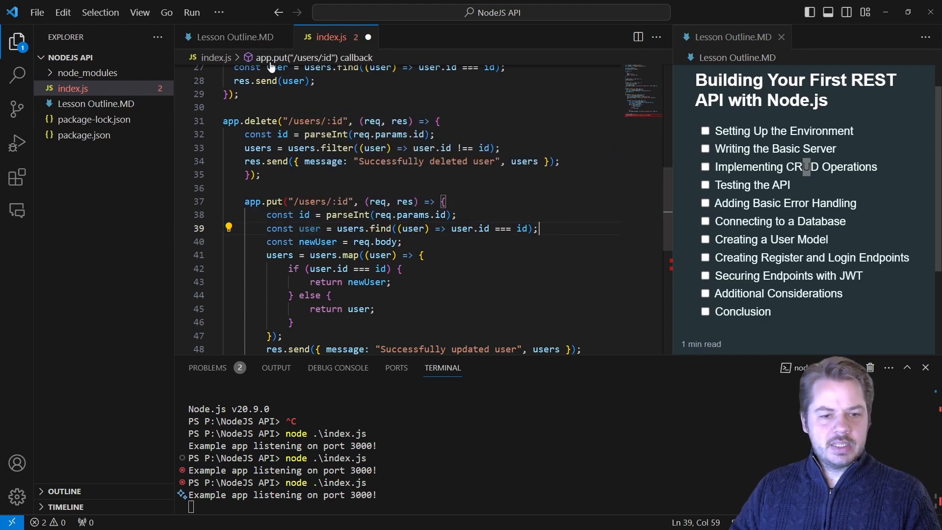
pyautogui.scroll(-3)
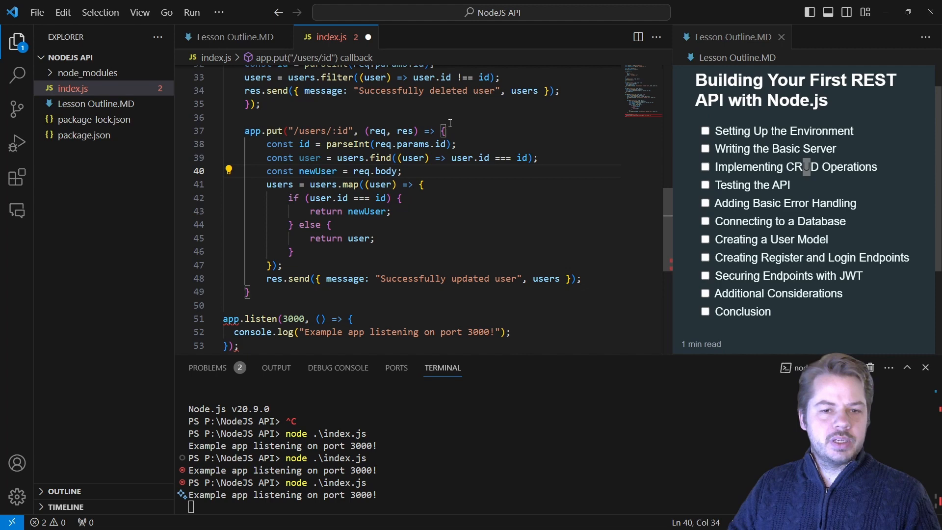
pyautogui.doubleClick(371, 171)
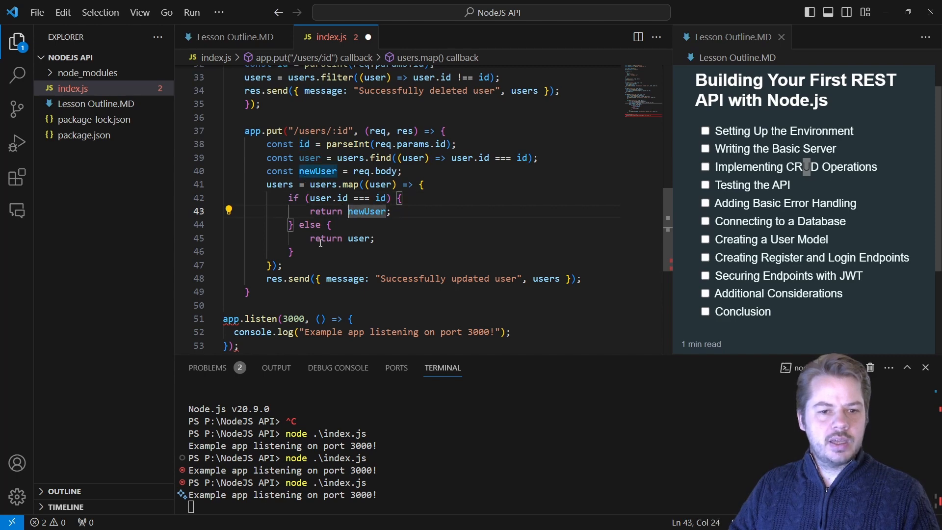
pyautogui.doubleClick(360, 238)
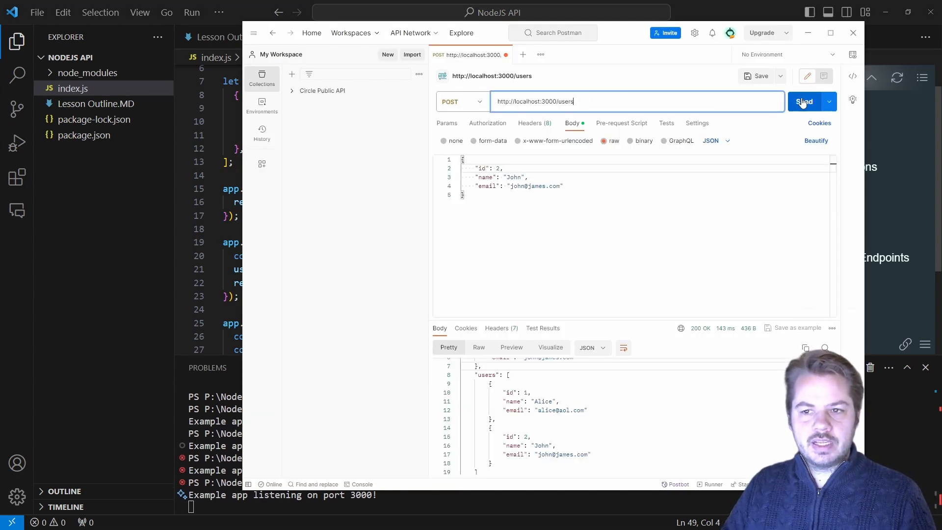
pyautogui.click(804, 101)
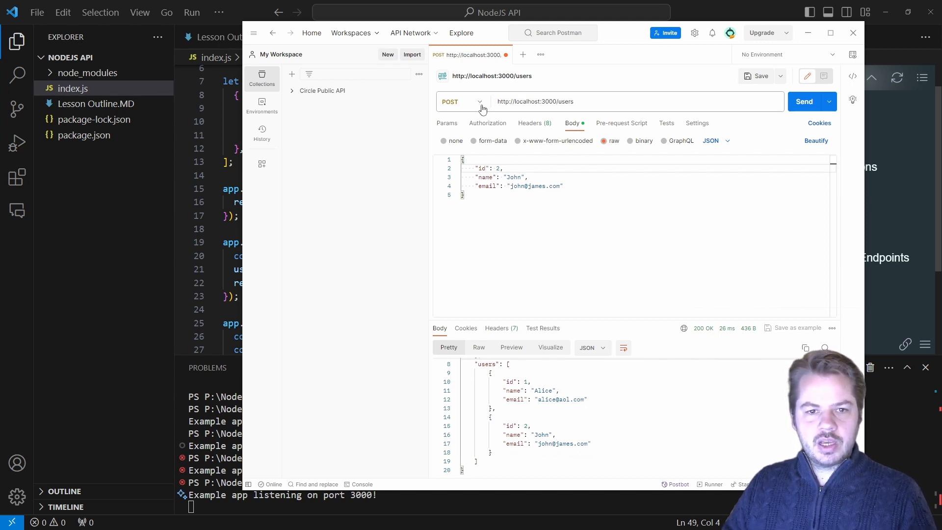
pyautogui.click(461, 101)
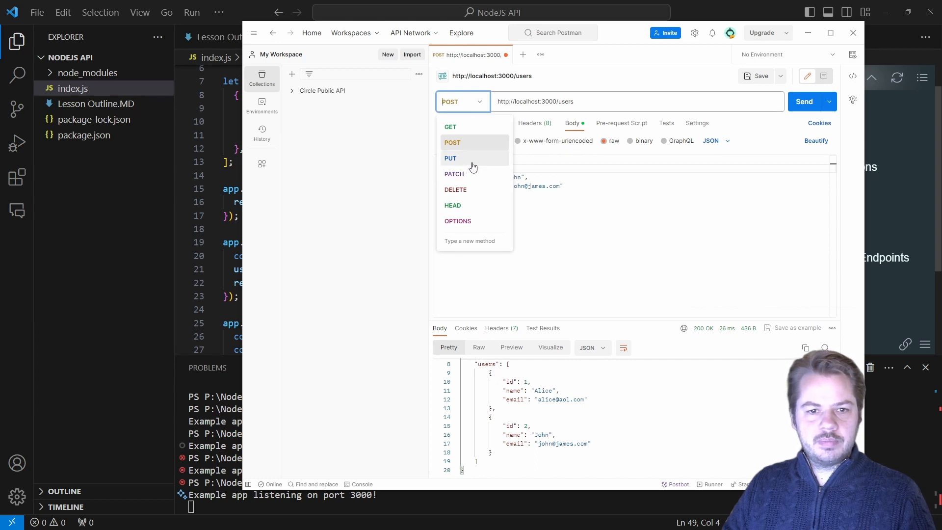
pyautogui.click(451, 158)
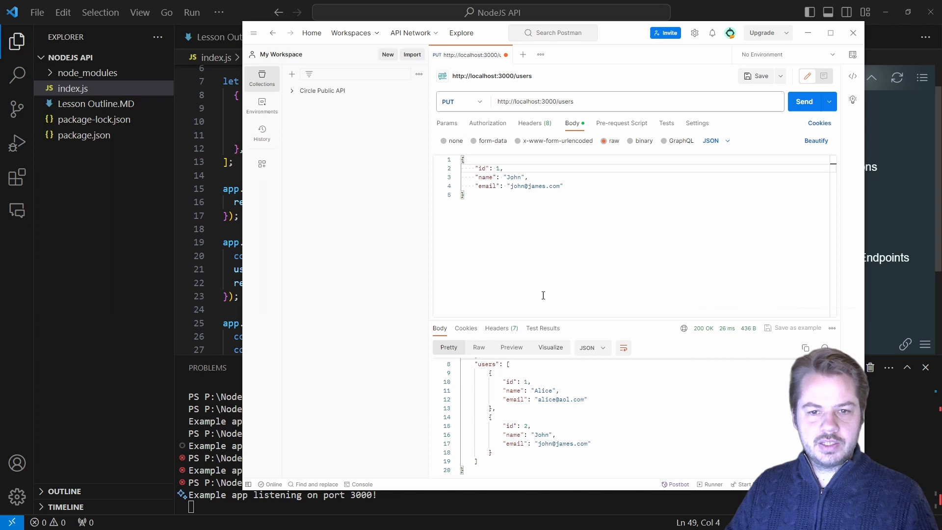
pyautogui.write('Sa')
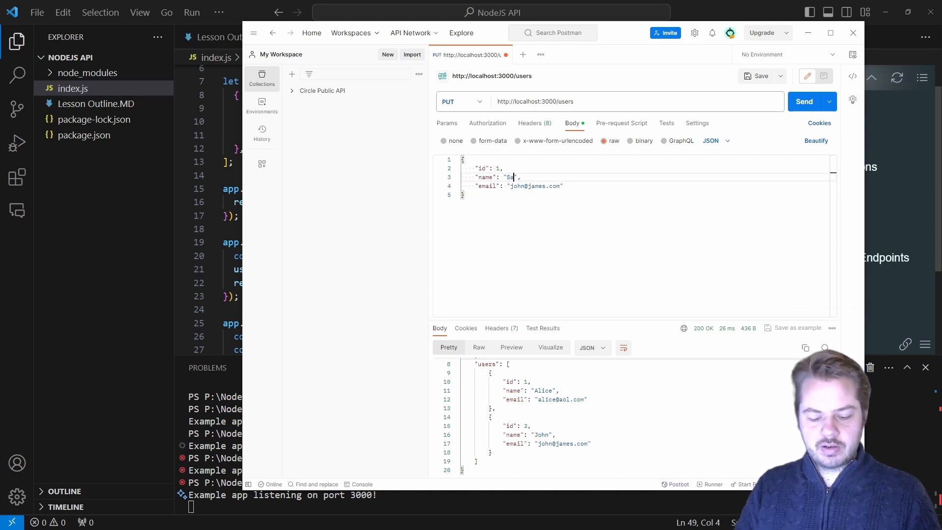
pyautogui.write('rah')
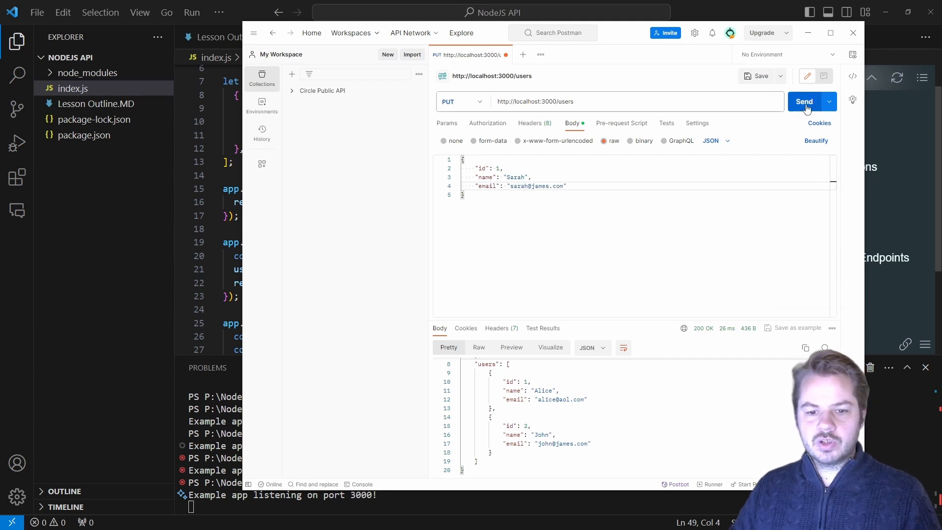
# Send the PUT, correct the URL to localhost:3000/users/1 after the 404, and get the success response with Sarah.
pyautogui.click(804, 101)
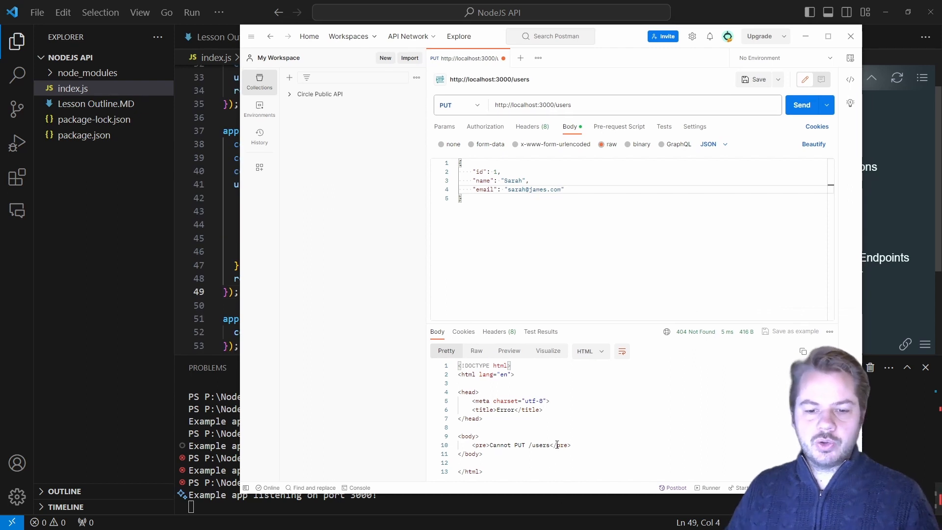
pyautogui.click(599, 105)
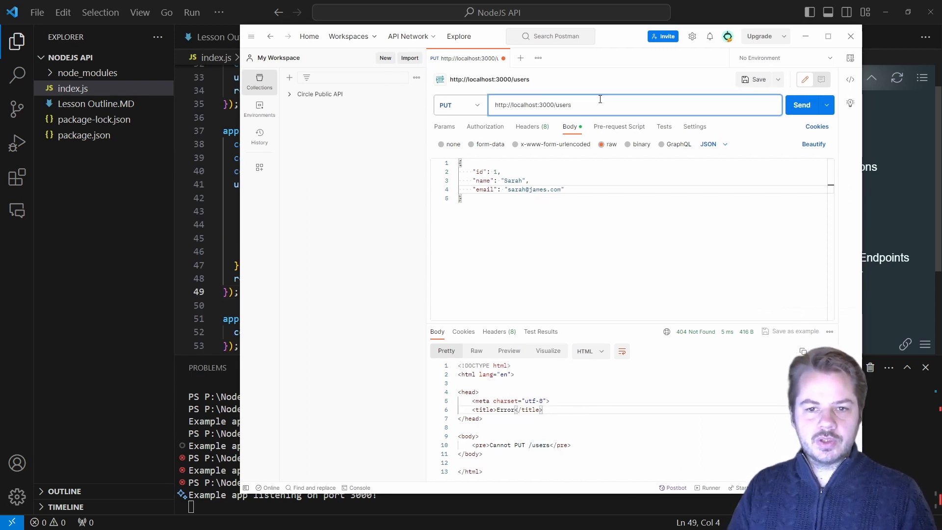
pyautogui.click(802, 105)
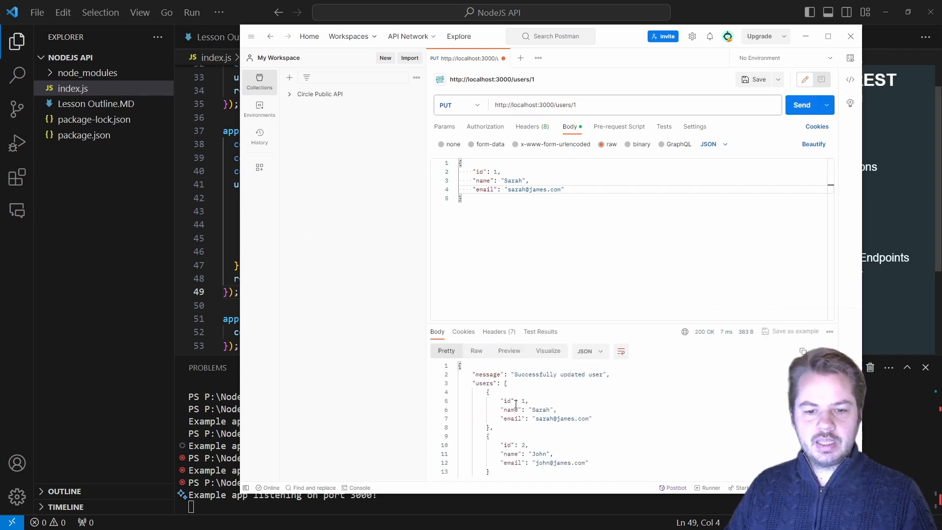
pyautogui.moveTo(498, 401); pyautogui.dragTo(570, 419)
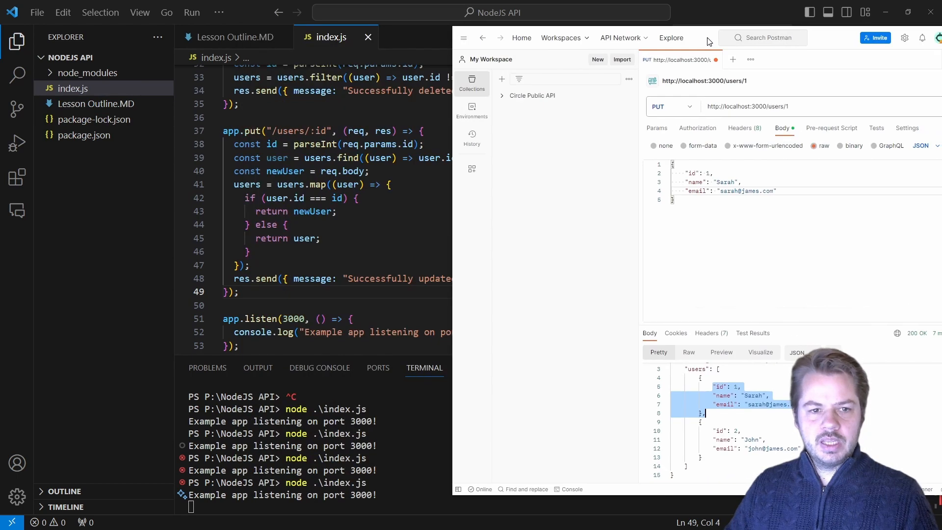
# Send a DELETE to localhost:3000/users/2 and confirm only Sarah remains in the returned users.
pyautogui.click(545, 107)
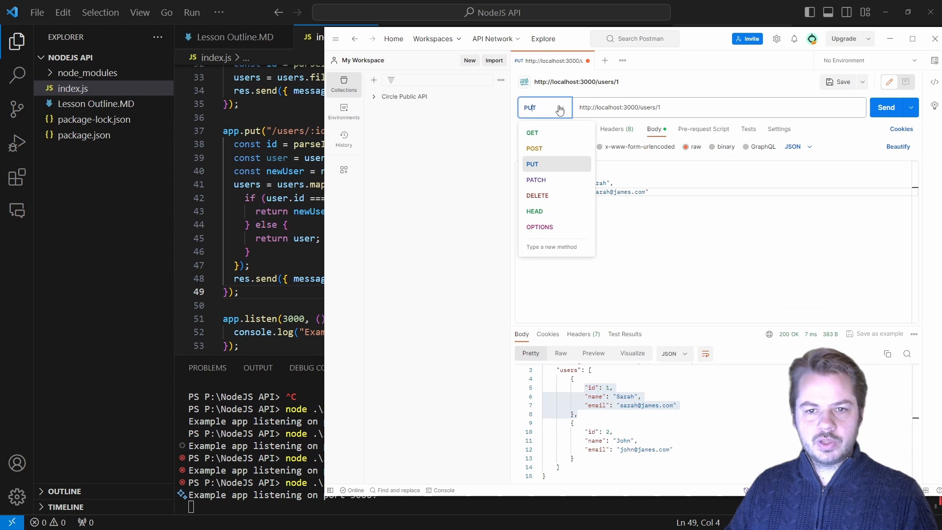
pyautogui.click(537, 195)
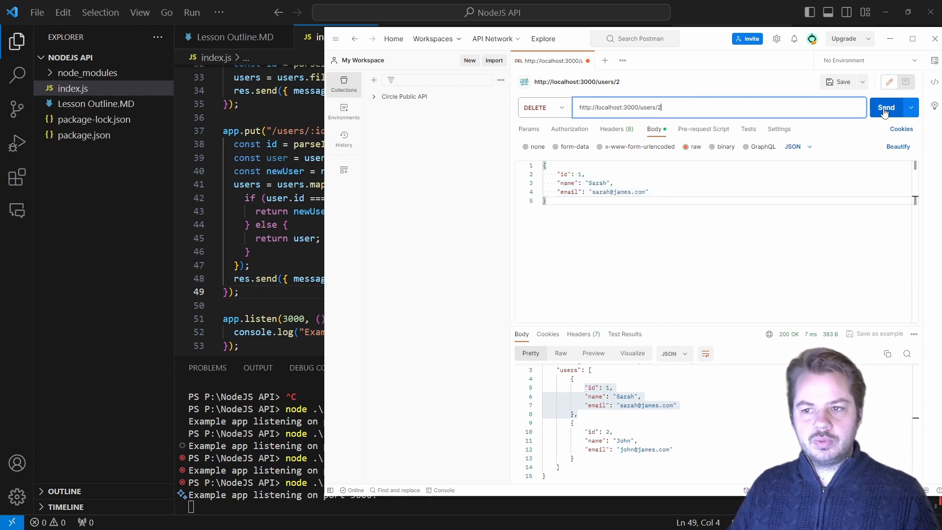
pyautogui.click(885, 108)
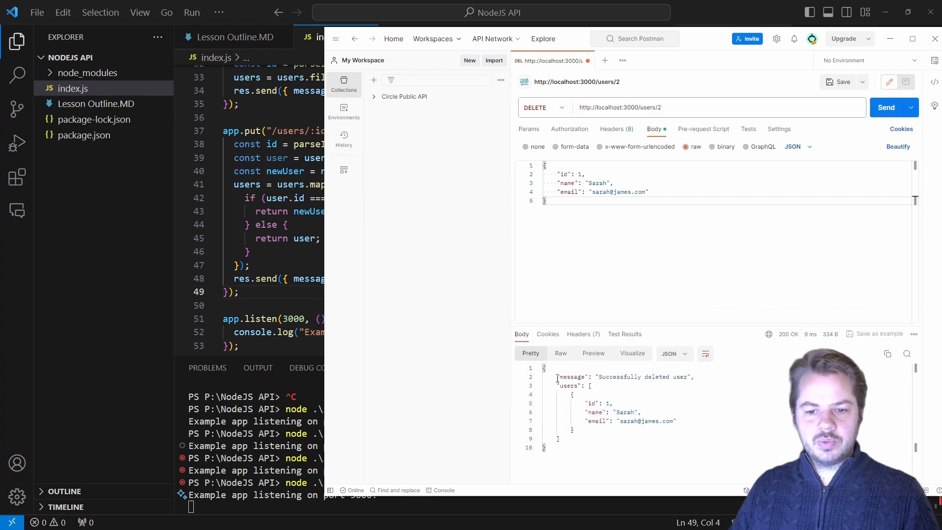
pyautogui.moveTo(556, 377); pyautogui.dragTo(543, 447)
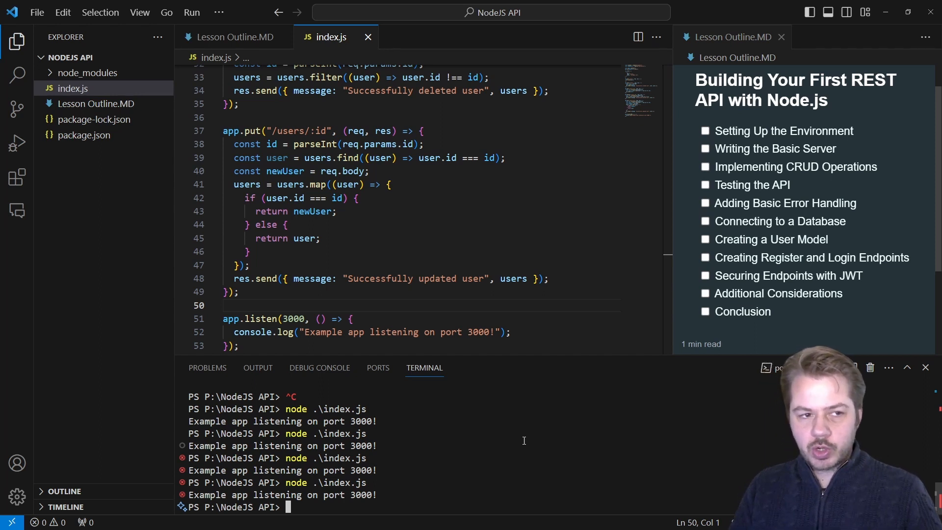
# Run npm i nodemon in the terminal, then start the server with nodemon.
pyautogui.write('nodemon')
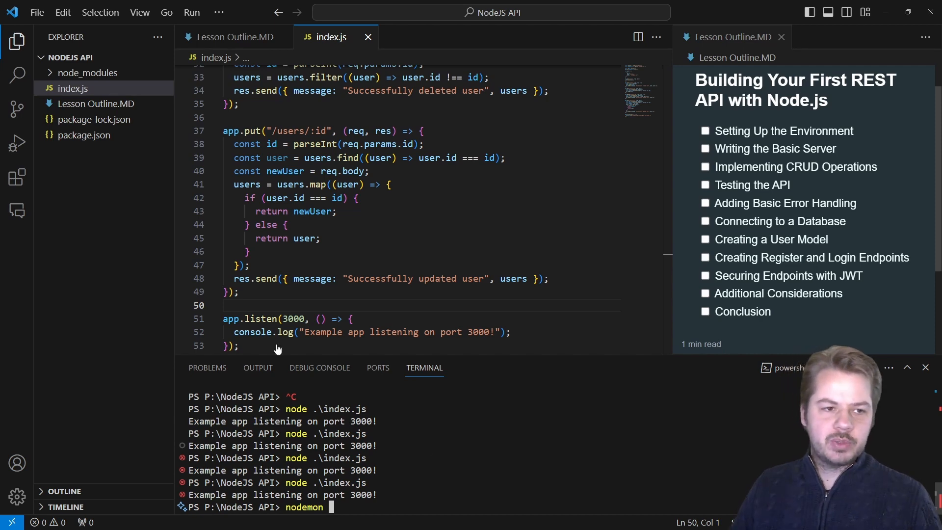
pyautogui.moveTo(76, 88)
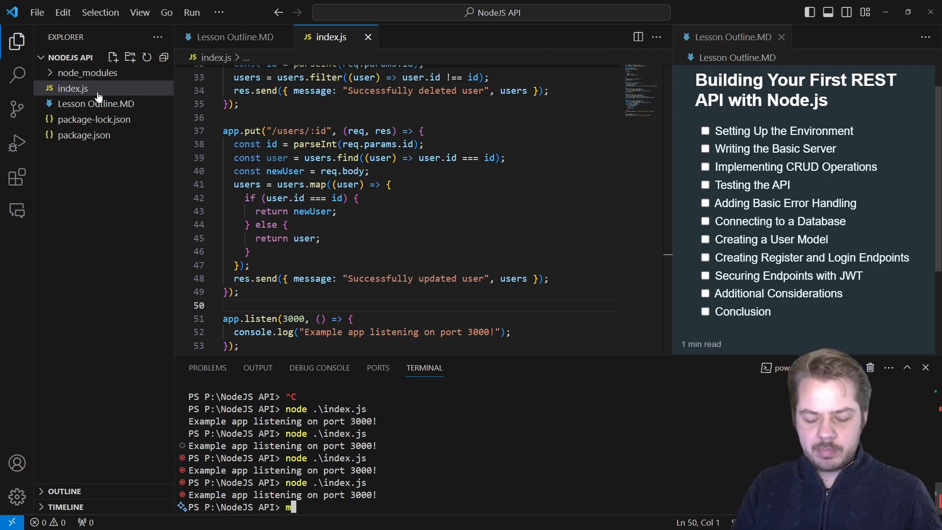
pyautogui.write('npm i nodem')
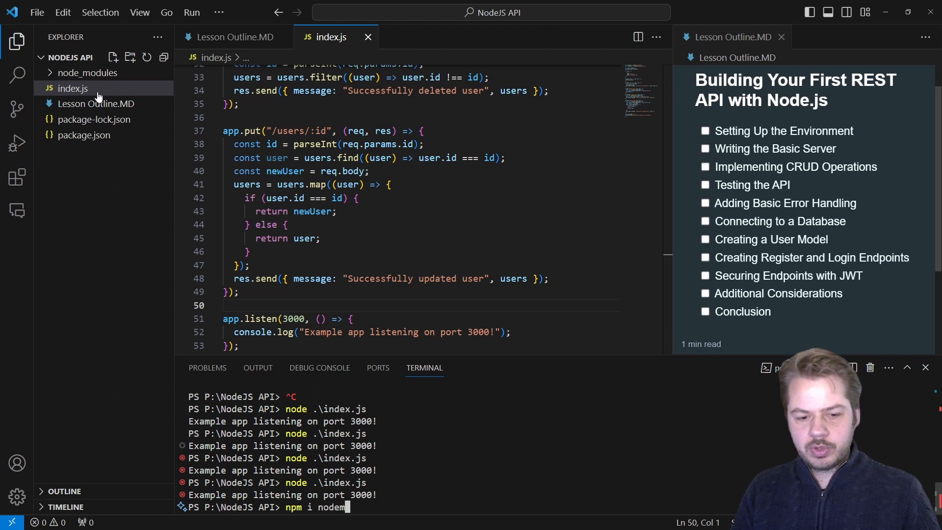
pyautogui.write('on')
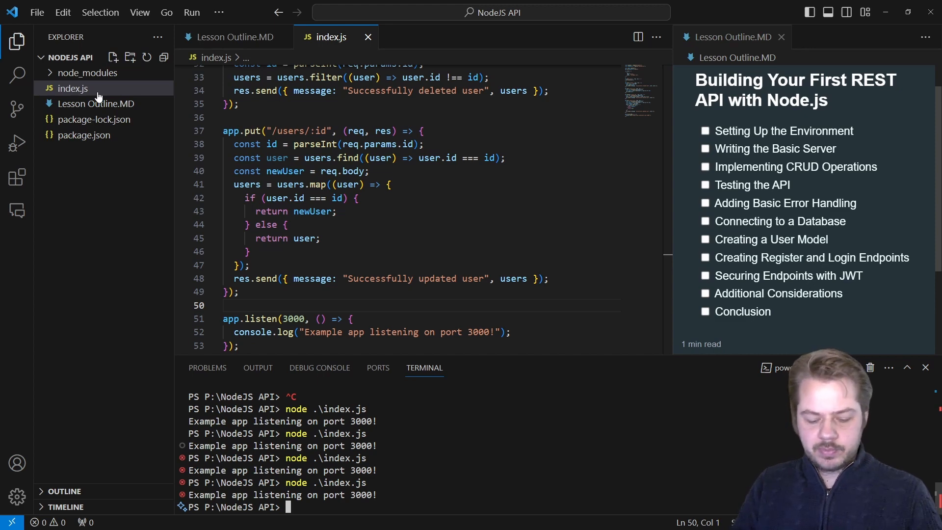
pyautogui.write('nodemon')
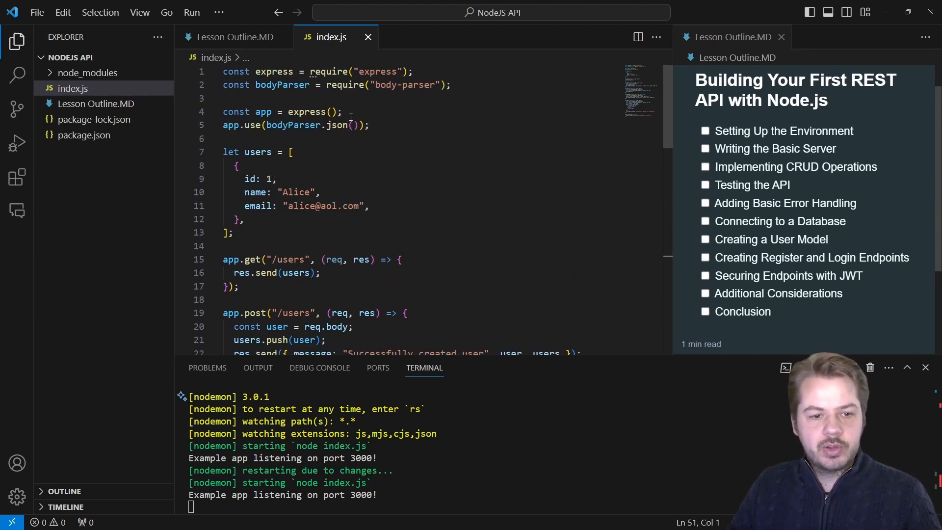
# Write app.use((err, req, res, next) => {...}) logging err.stack and sending status 500 with 'Something broke!'.
pyautogui.write('app.get("/", (req, res) => {')
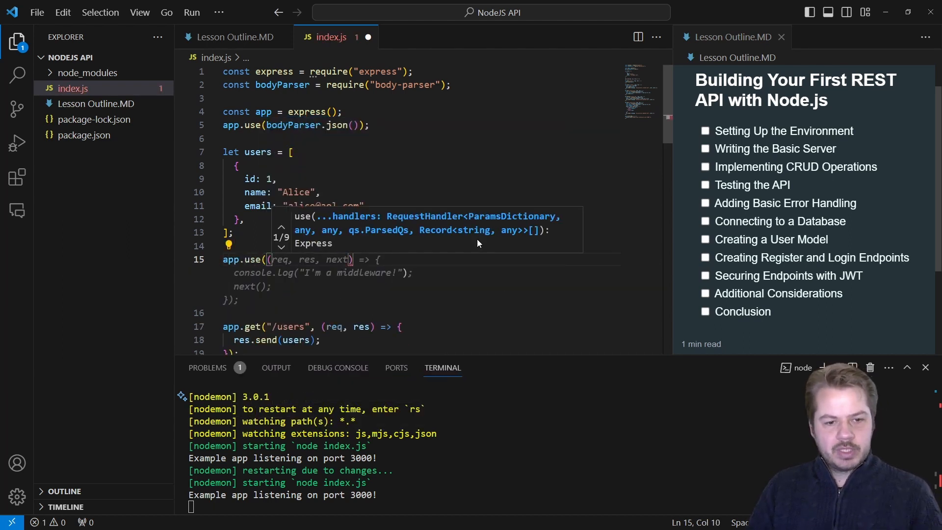
pyautogui.write('err, req, res, next')
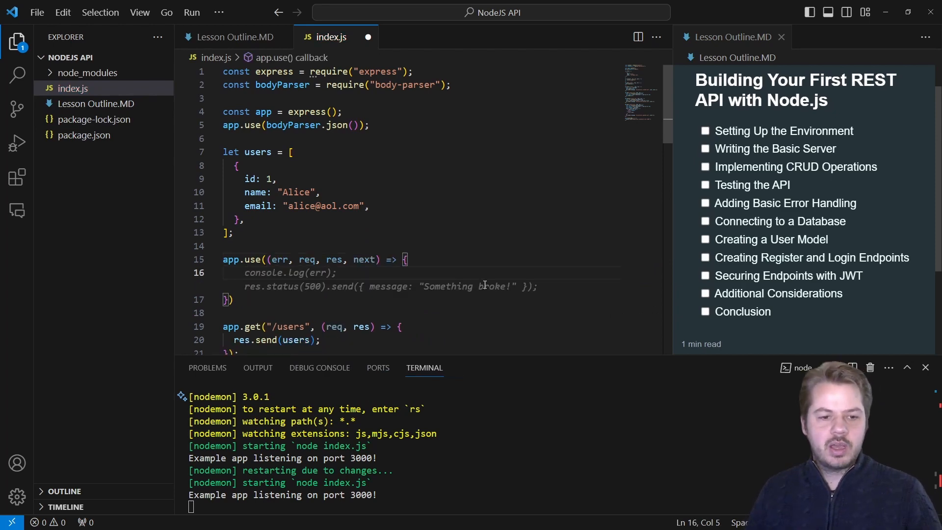
pyautogui.write('cosno')
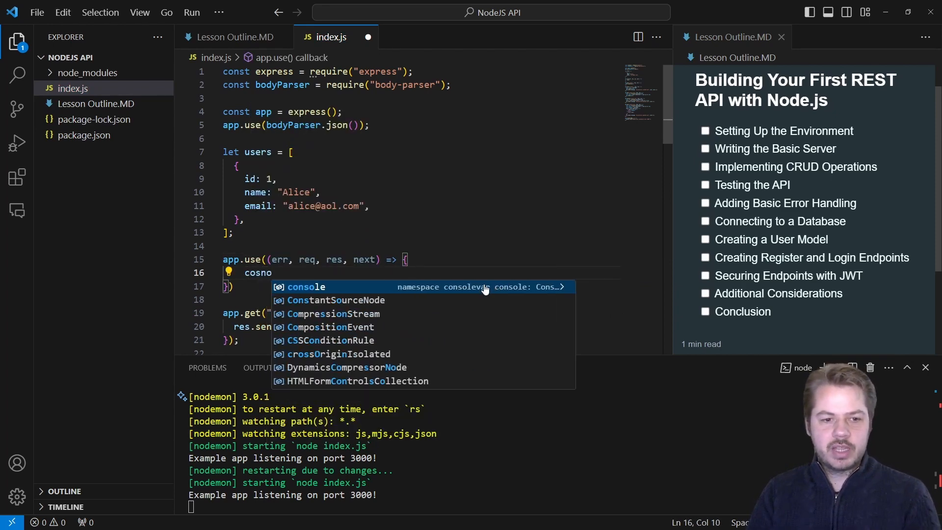
pyautogui.write('console.error')
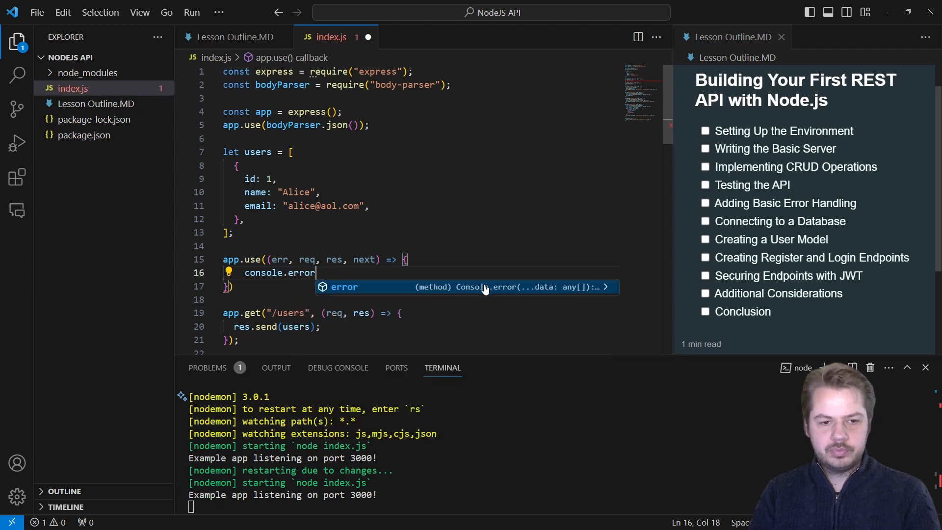
pyautogui.write('(err.stack)')
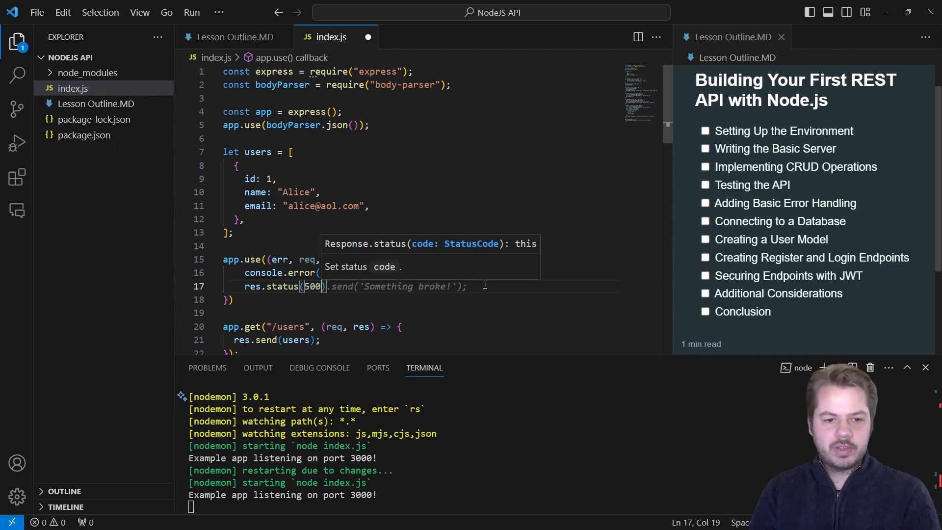
pyautogui.write(').')
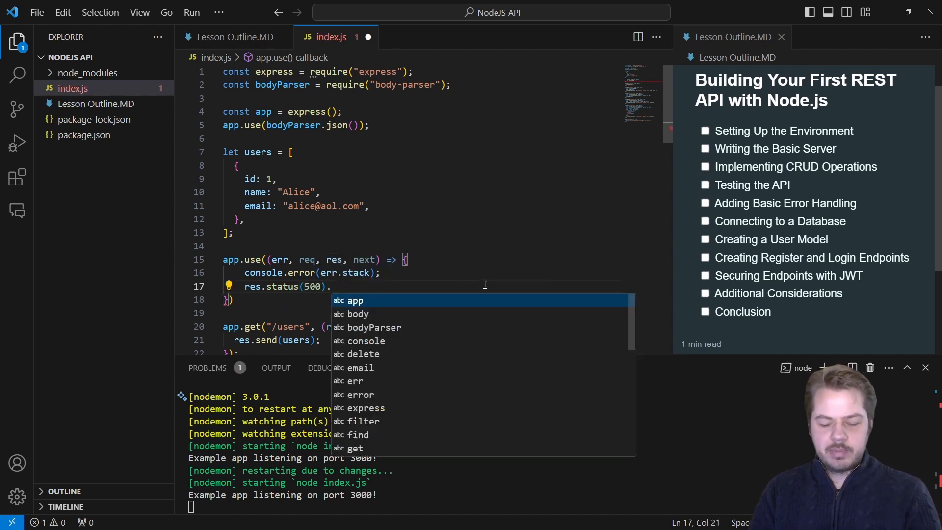
pyautogui.write(".send('Something broke!'")
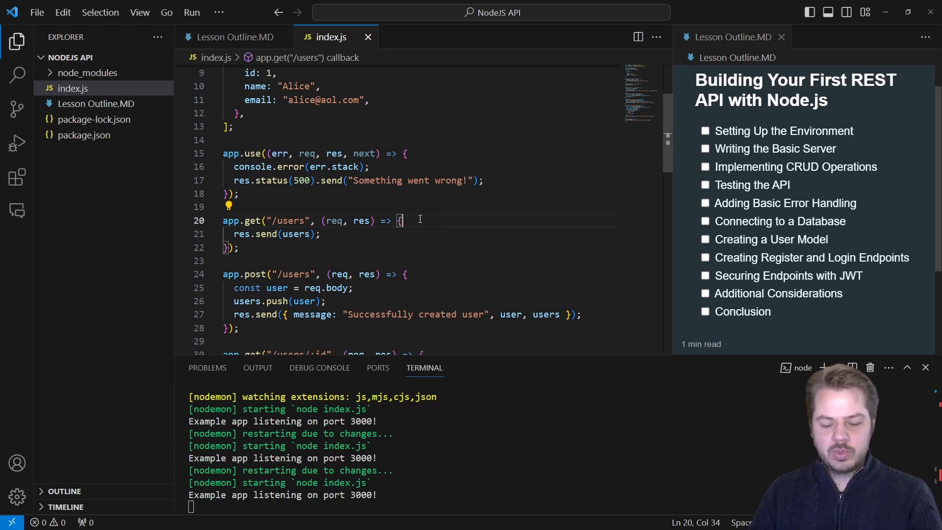
# Wrap the first route's res.send(users) in try { } catch (err) { next(err); }.
pyautogui.write('try {')
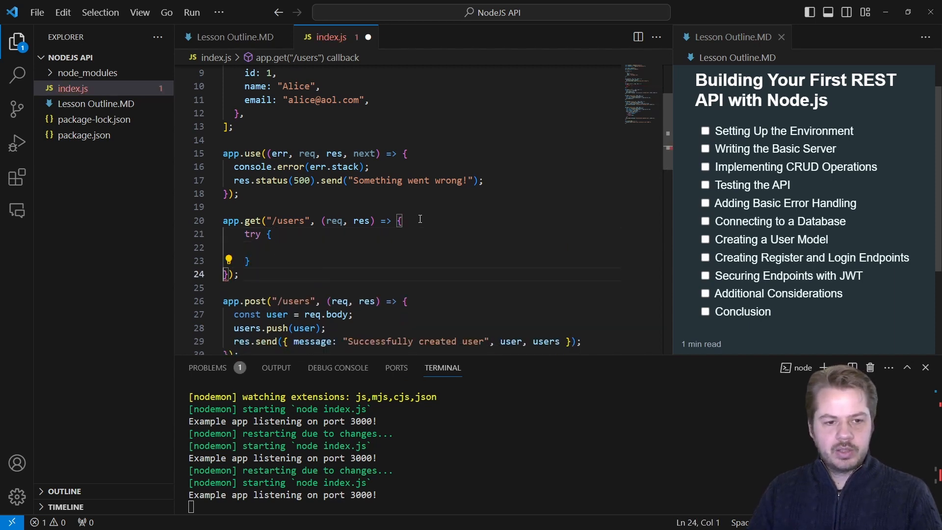
pyautogui.write('res.send(users);')
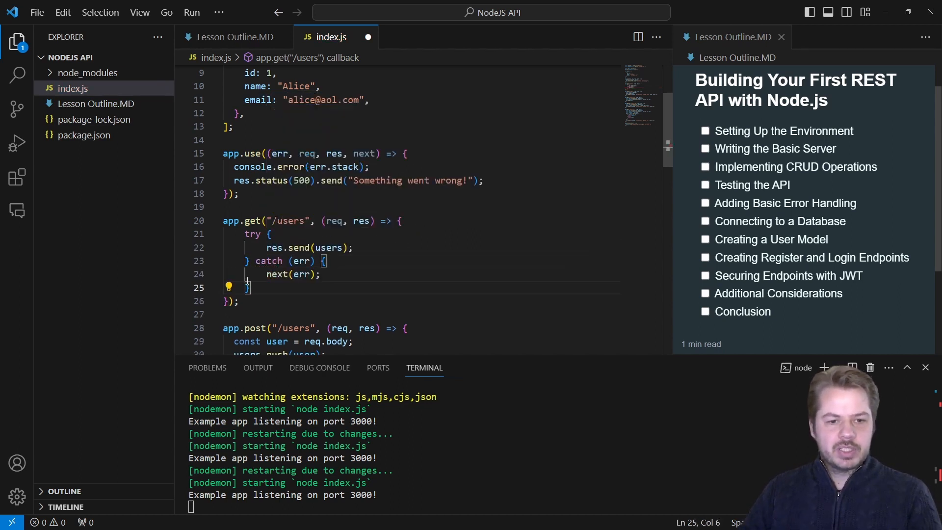
pyautogui.doubleClick(277, 273)
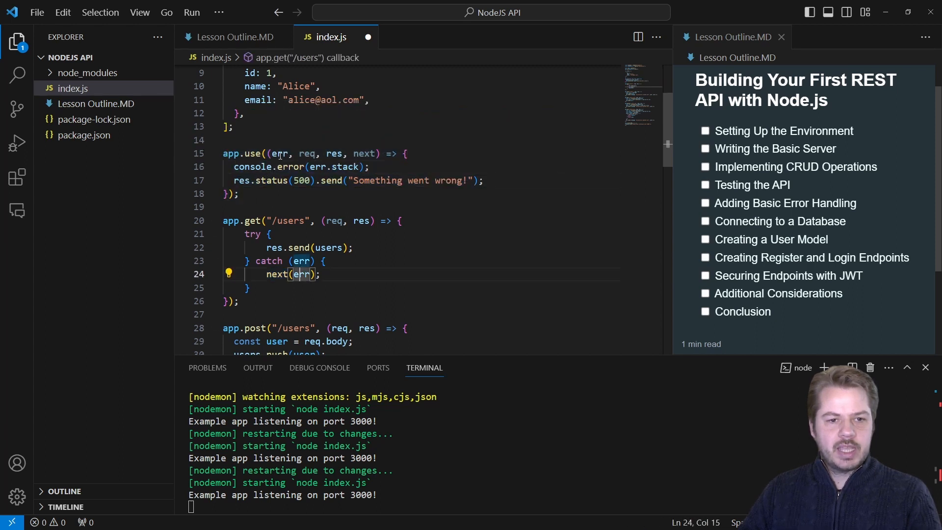
pyautogui.moveTo(235, 167); pyautogui.dragTo(484, 181)
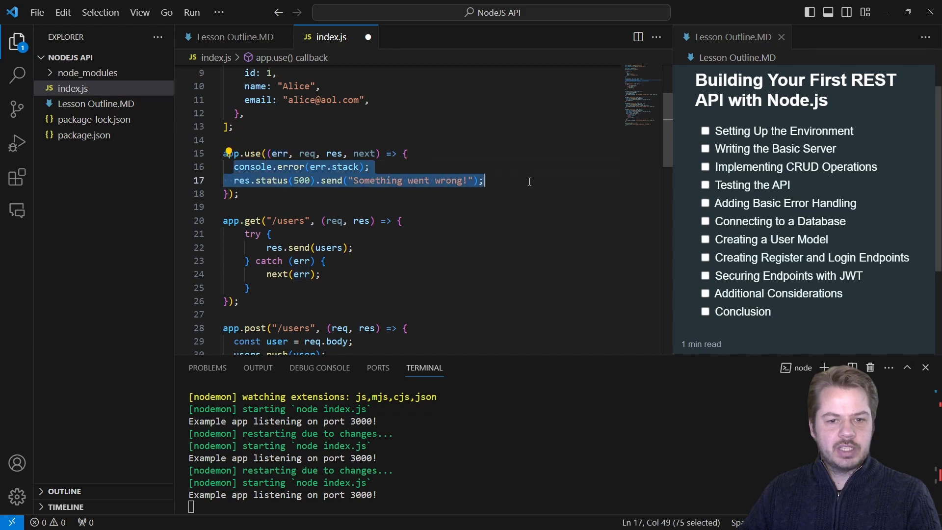
pyautogui.click(439, 215)
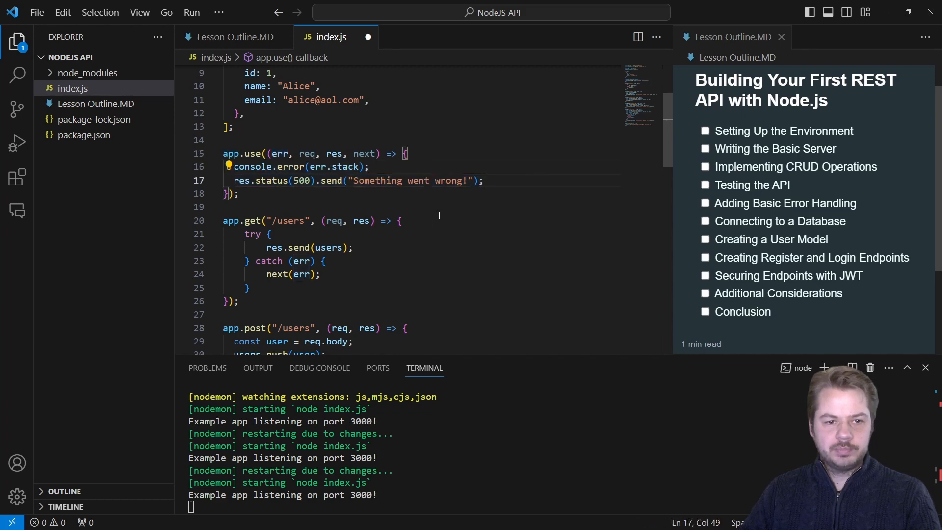
# Add try { ... } catch blocks around the remaining user route handlers further down index.js.
pyautogui.scroll(-3)
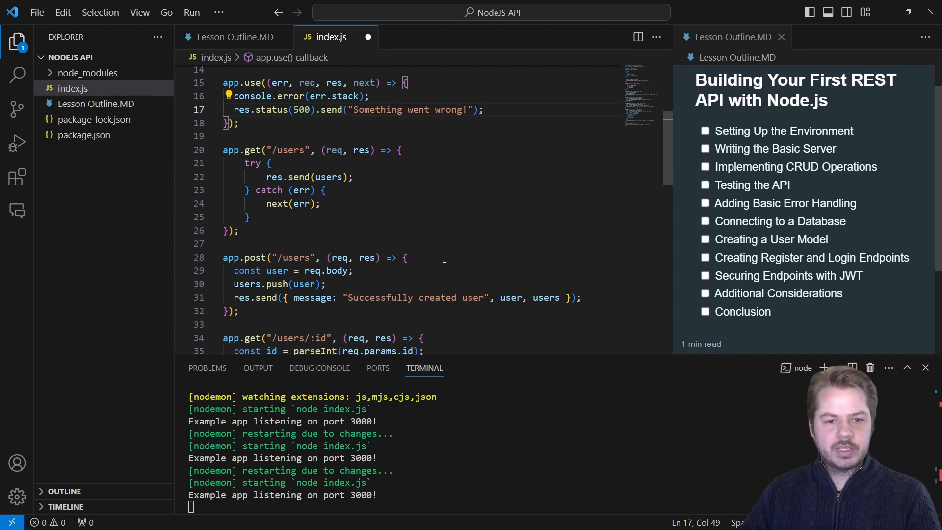
pyautogui.write('try{')
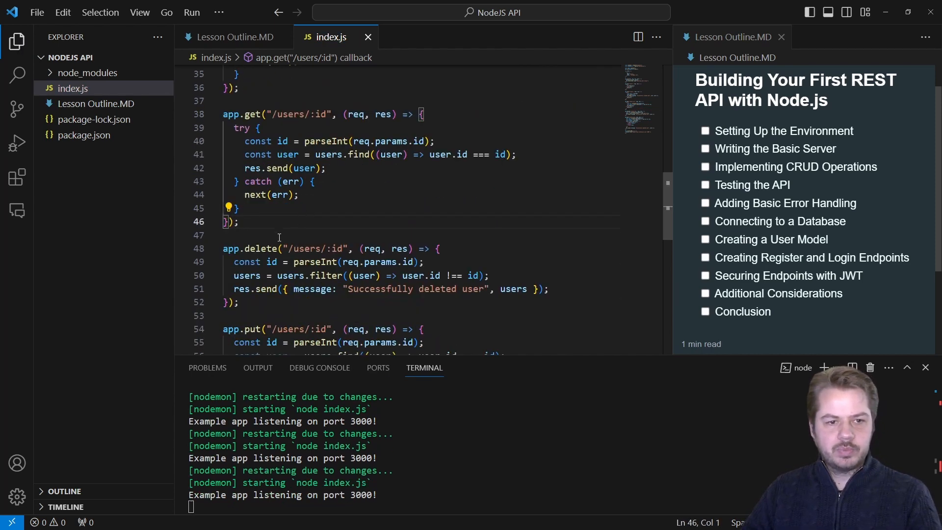
pyautogui.write('t')
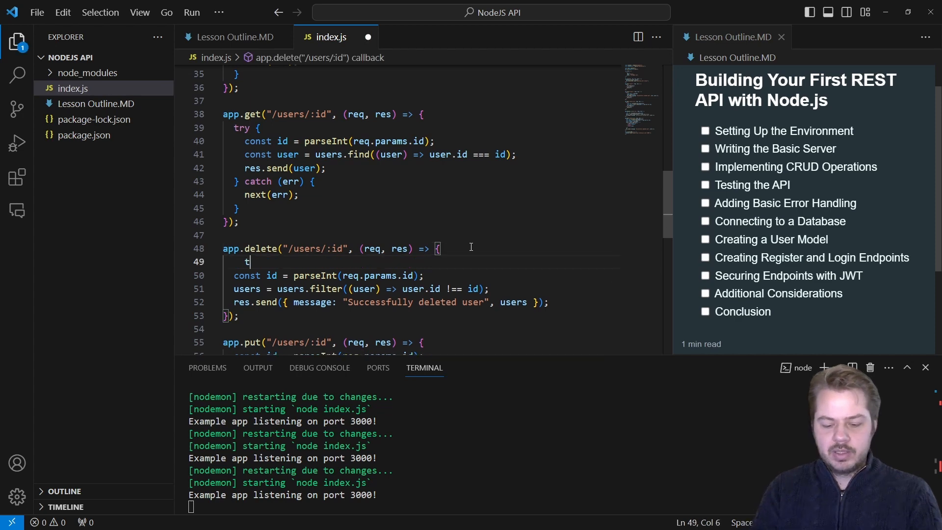
pyautogui.write('ry {')
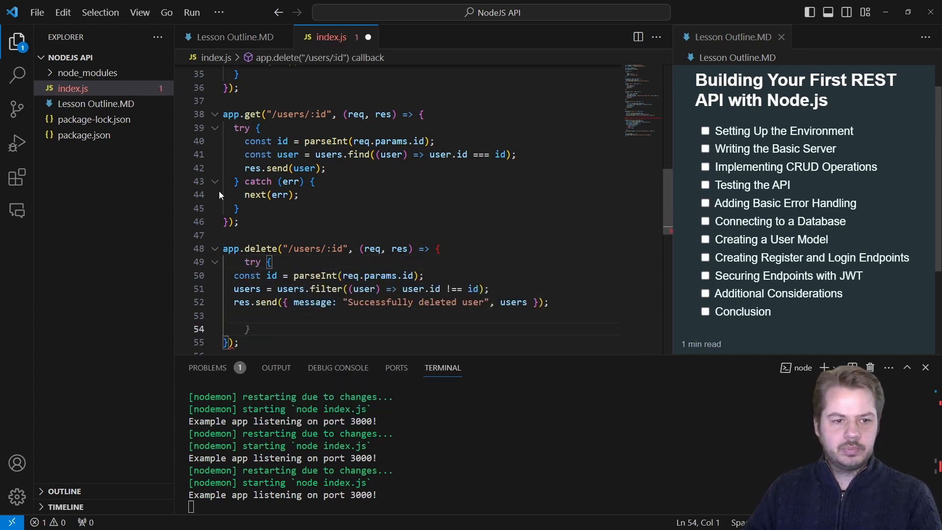
pyautogui.scroll(-3)
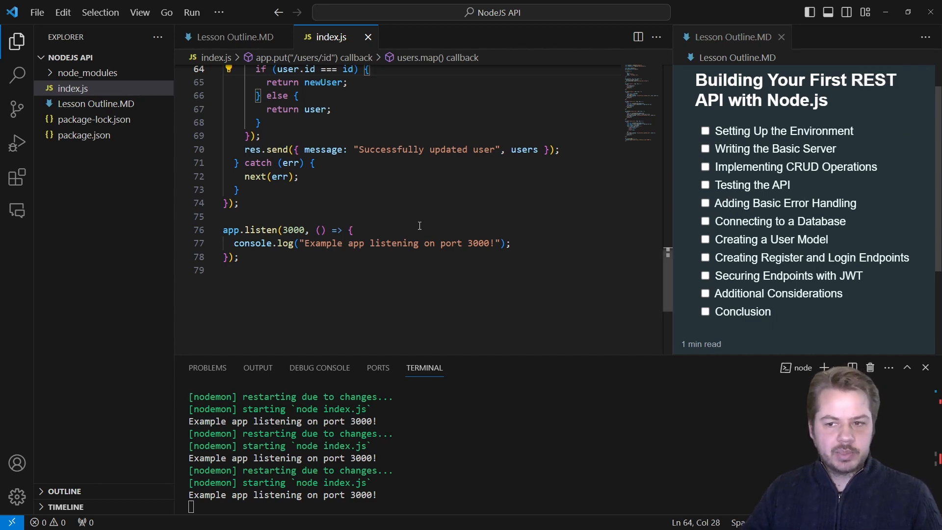
pyautogui.doubleClick(365, 223)
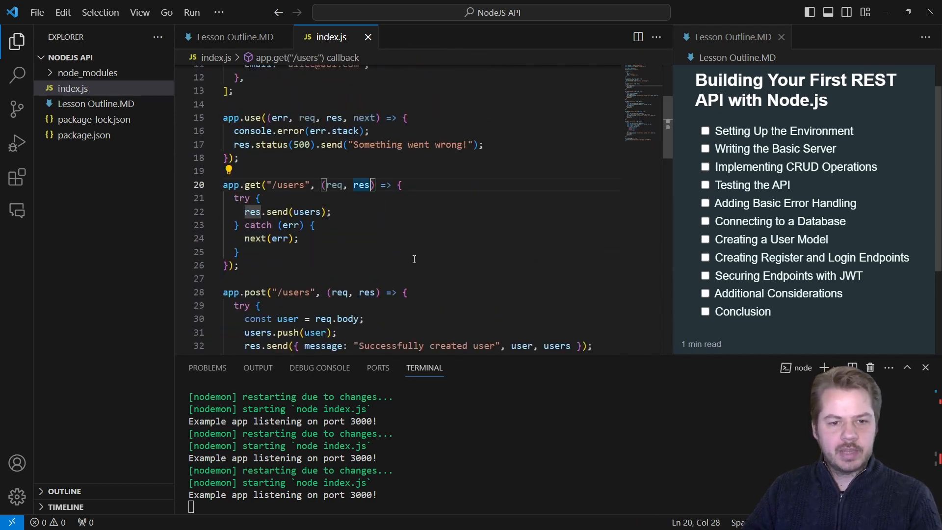
# Append ', next' to the handler parameters and add app.get('/trigger-error') throwing a new Error passed to next(error).
pyautogui.write(', next')
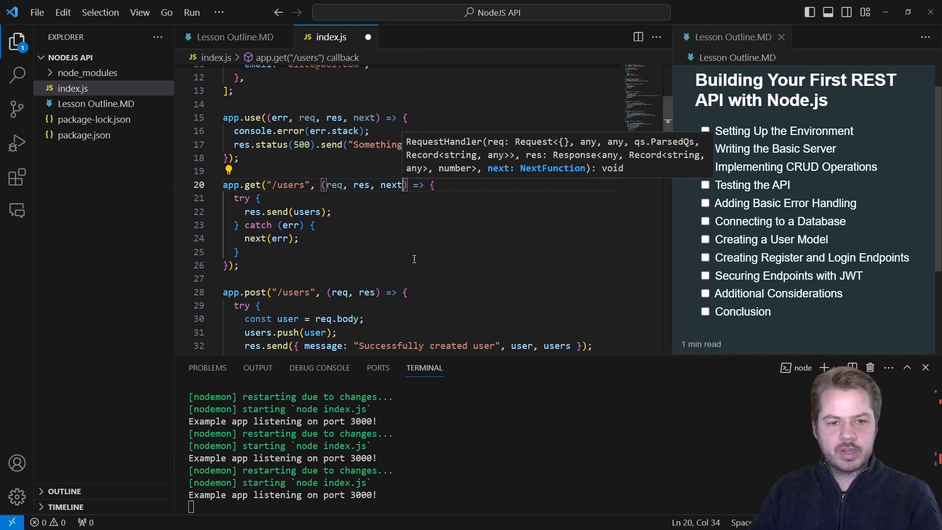
pyautogui.click(407, 292)
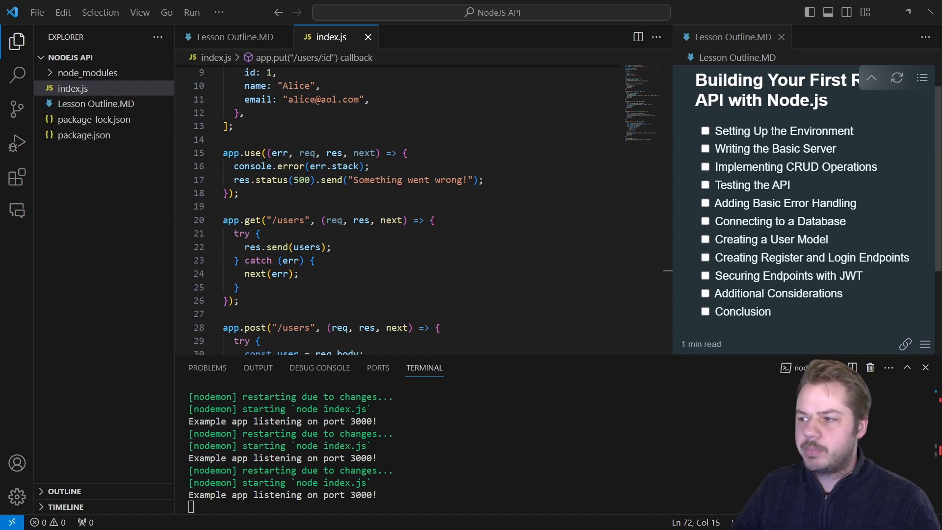
pyautogui.scroll(-3)
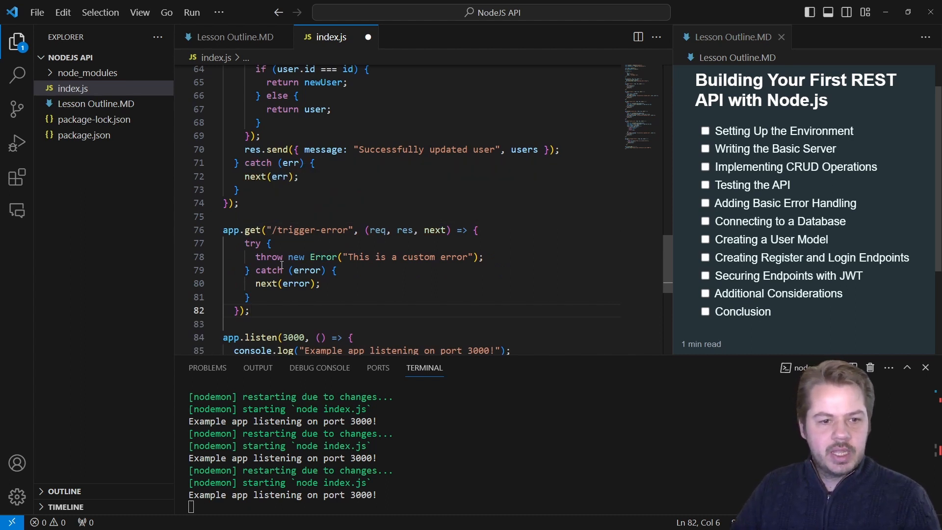
pyautogui.moveTo(255, 256); pyautogui.dragTo(478, 256)
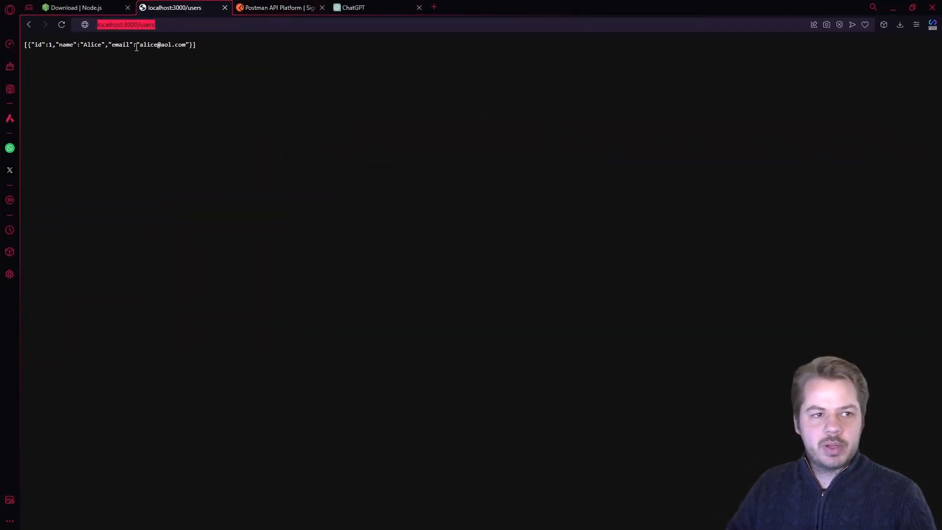
# Visit localhost:3000/trigger-error to see the custom error stack trace, then localhost:3000/users.
pyautogui.write('localhost:3000//trigger-error')
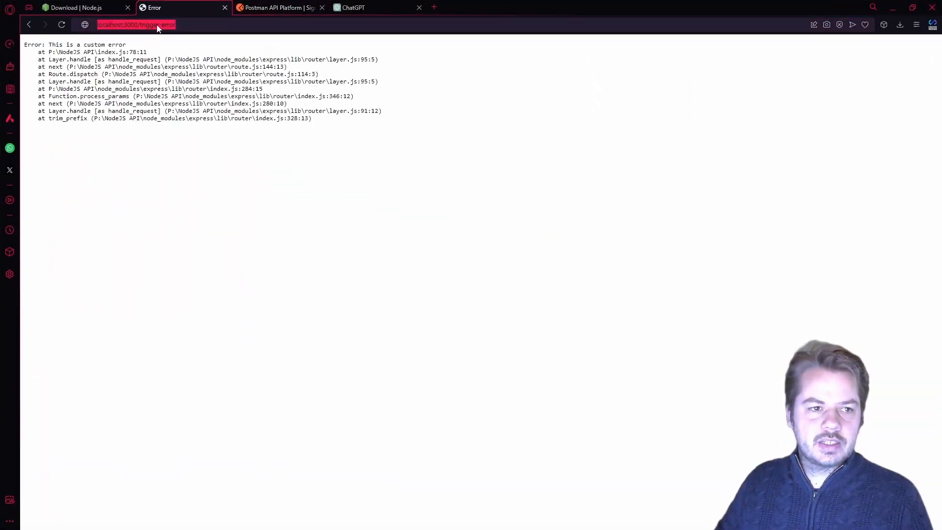
pyautogui.write('localhost:3000/users')
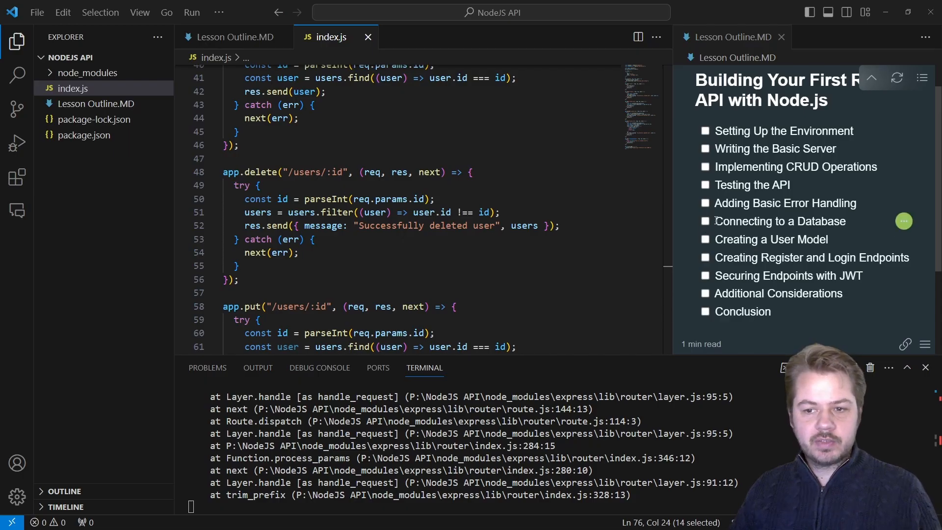
pyautogui.moveTo(831, 242)
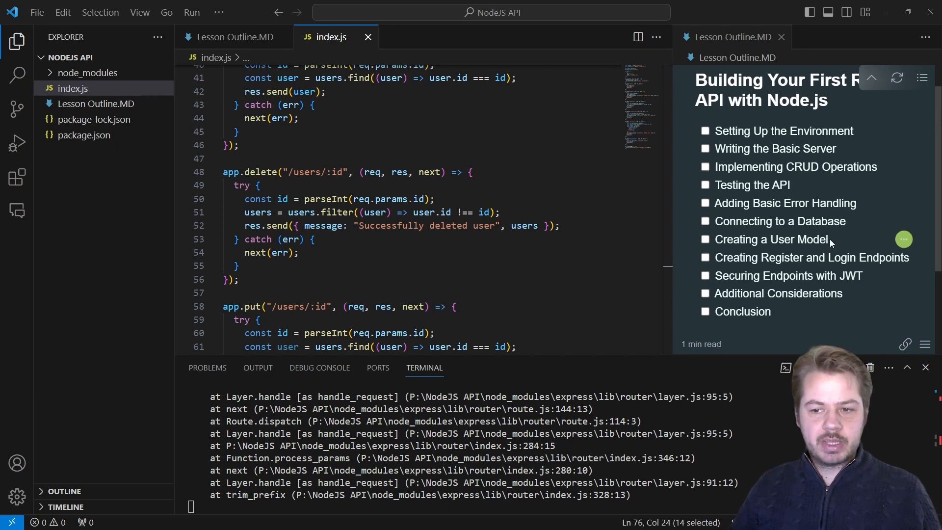